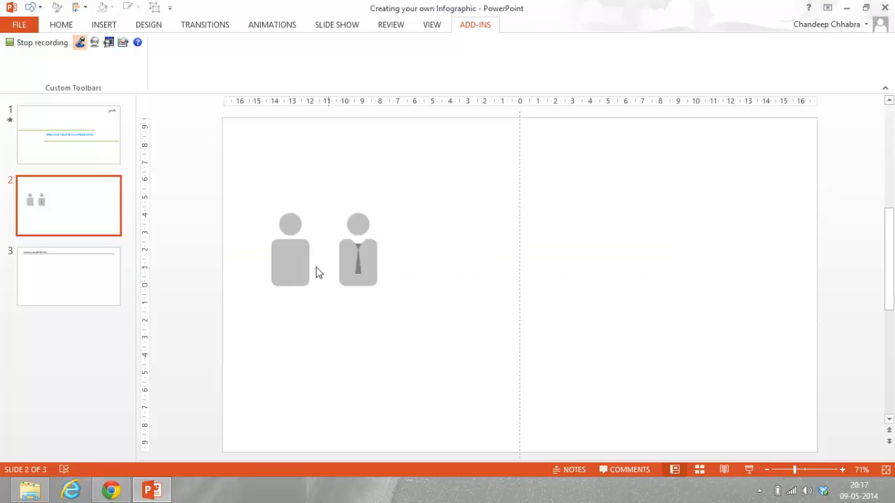
Step: Draw a small oval circle to the right of the two-person icon picture
click(321, 266)
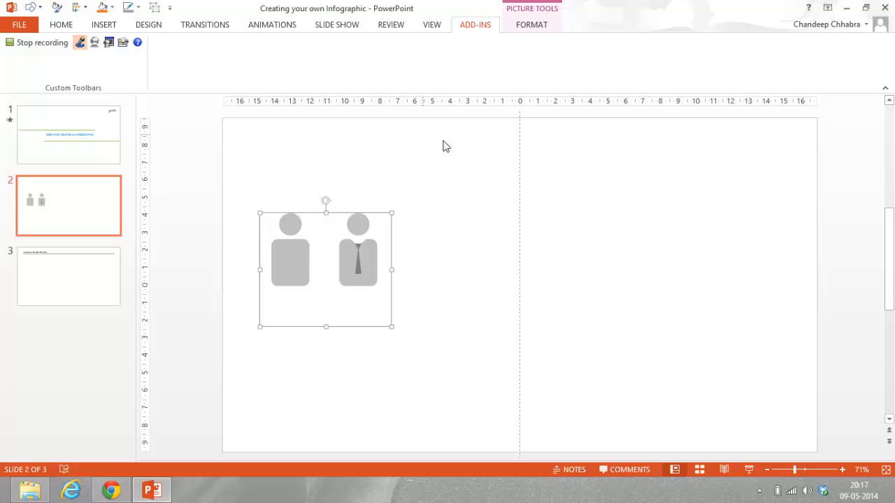
mouse_move(483, 249)
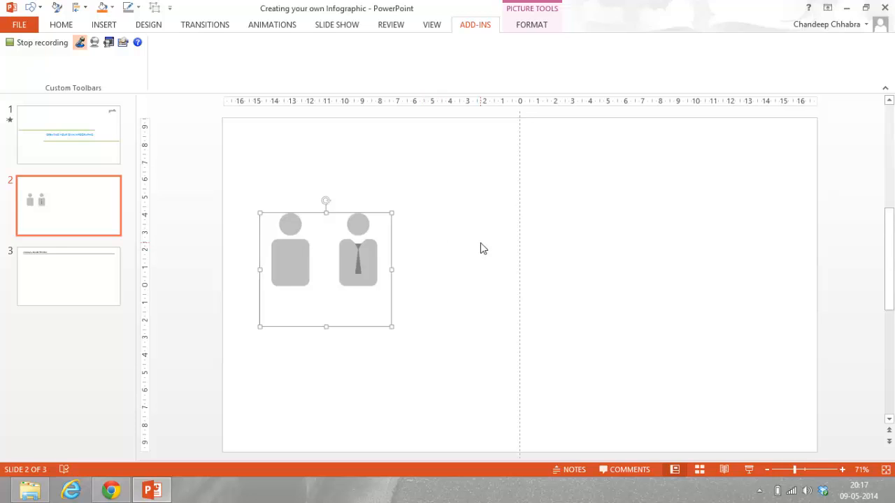
mouse_move(592, 232)
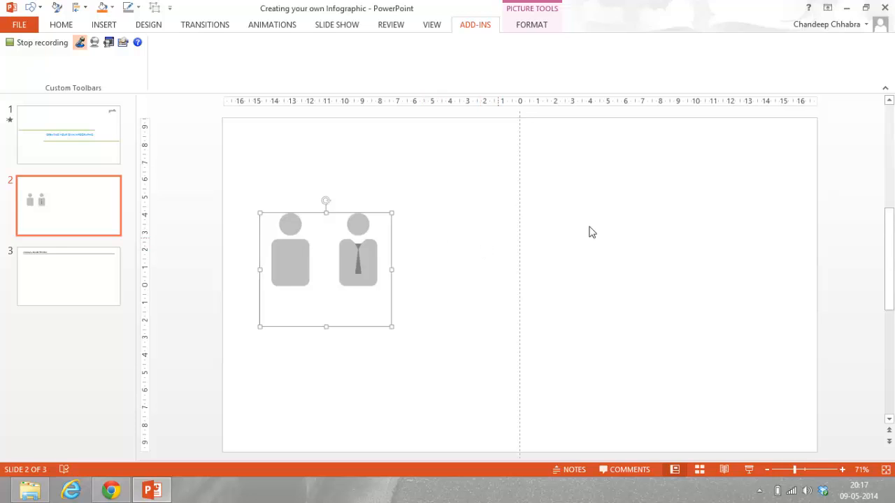
mouse_move(634, 249)
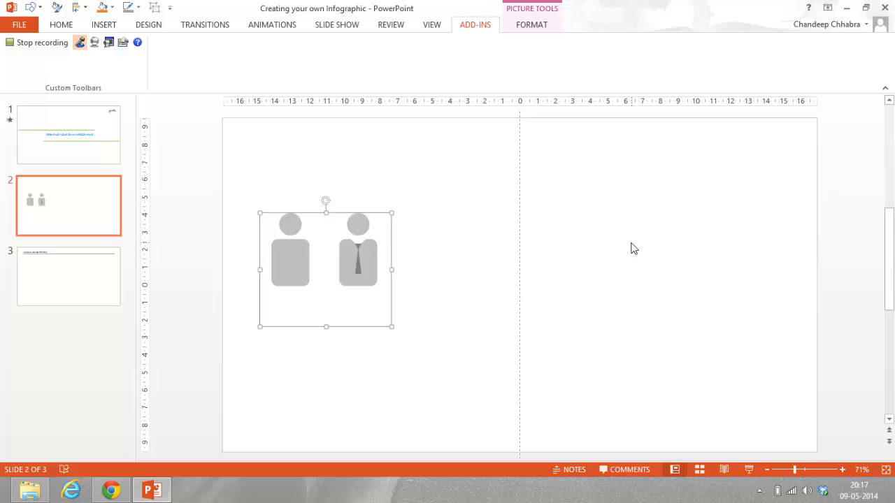
click(61, 25)
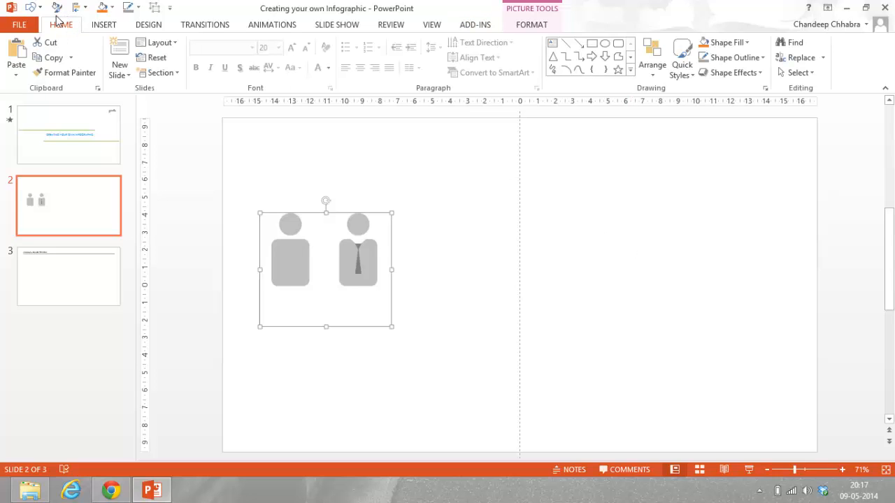
click(103, 24)
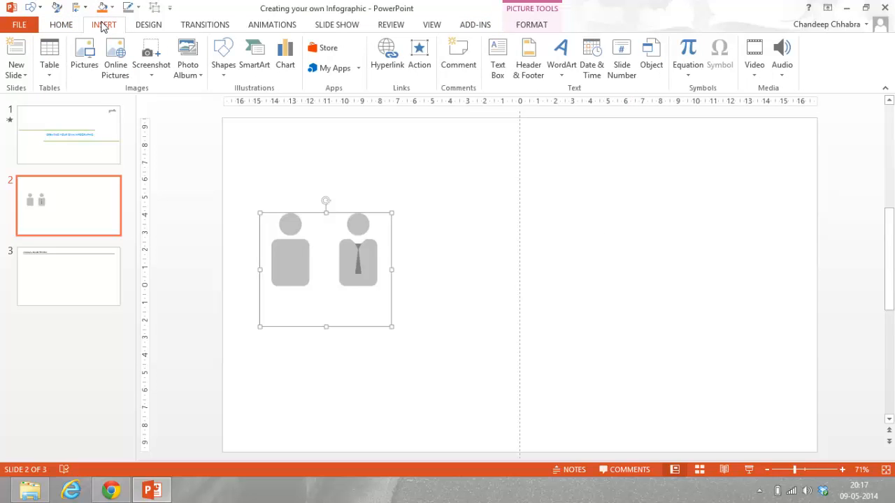
mouse_move(223, 53)
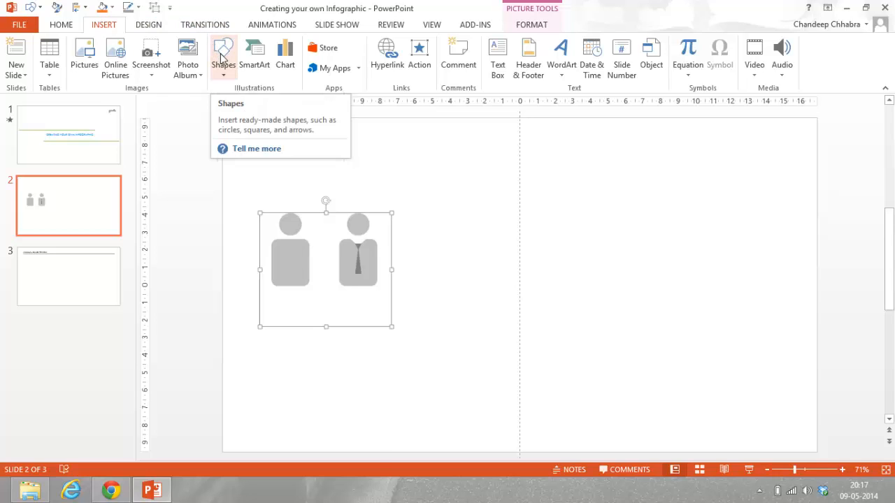
click(223, 56)
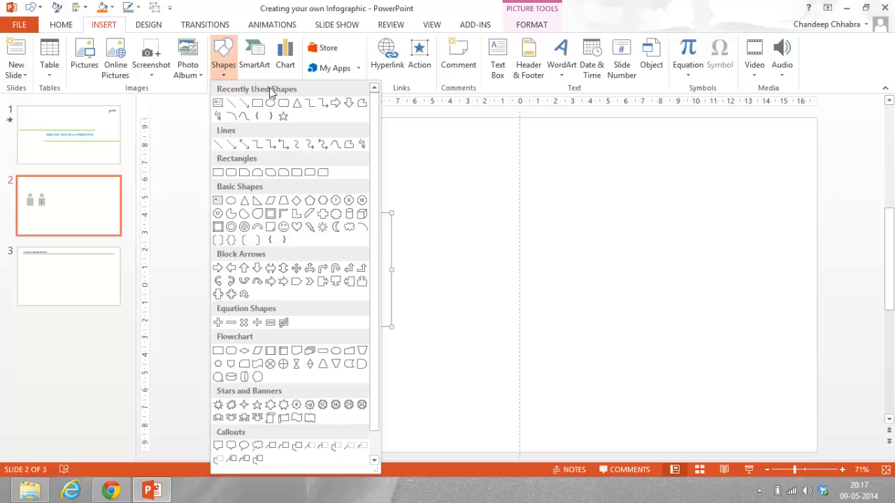
mouse_move(274, 107)
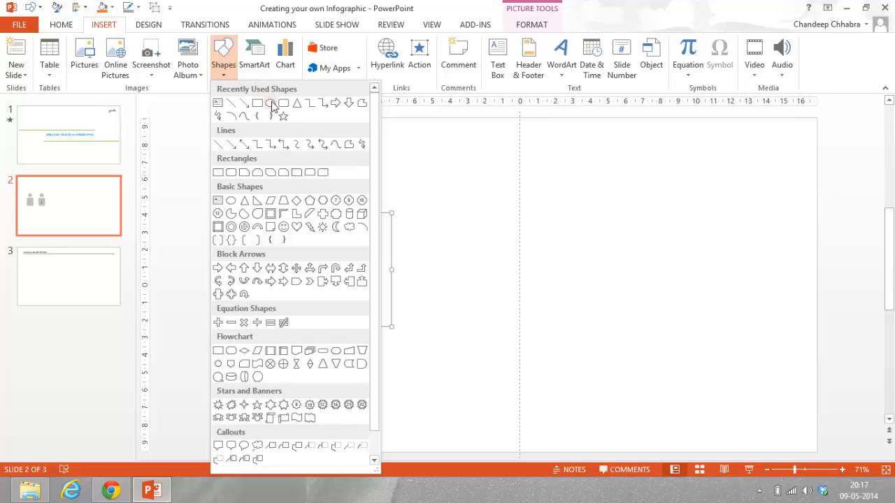
mouse_move(272, 103)
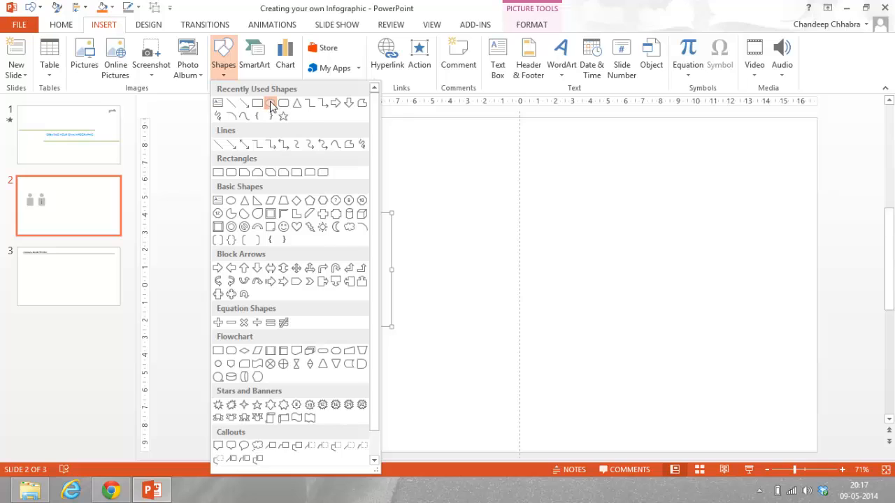
click(271, 103)
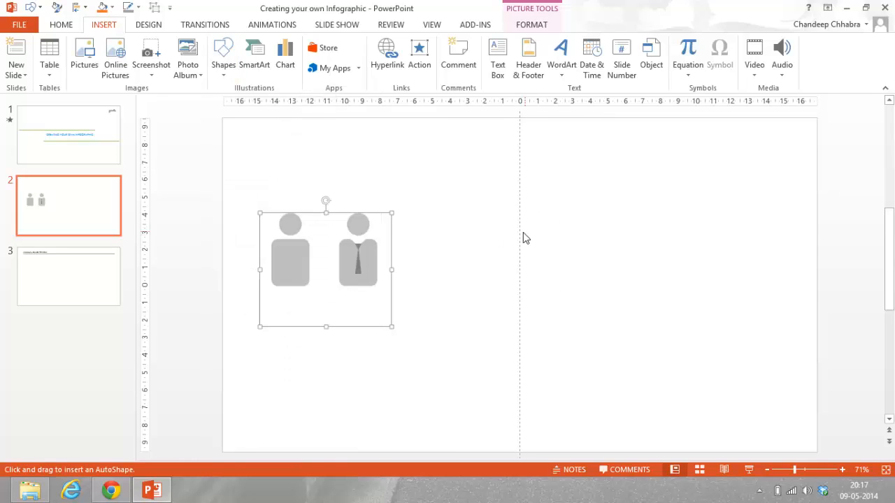
mouse_move(475, 242)
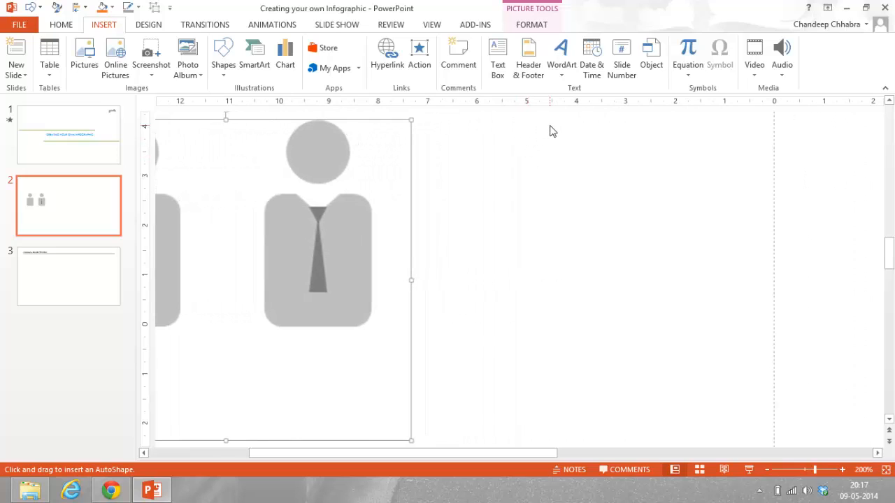
mouse_move(549, 128)
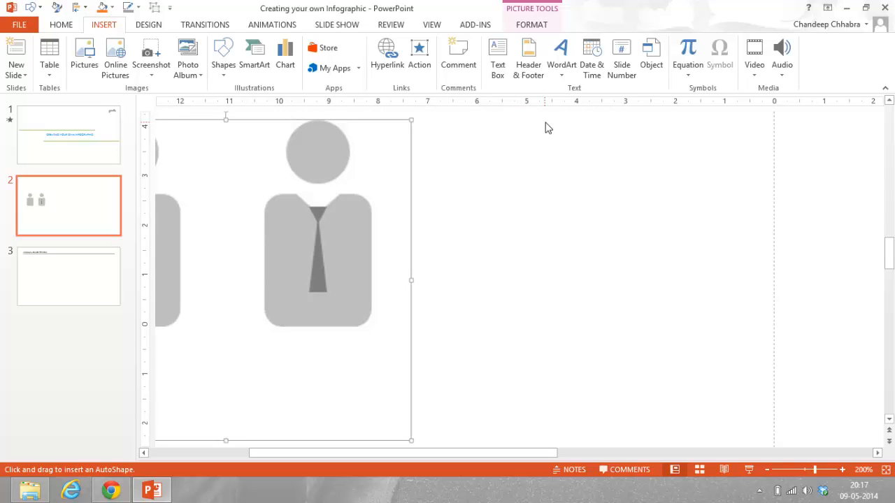
drag(547, 124, 614, 190)
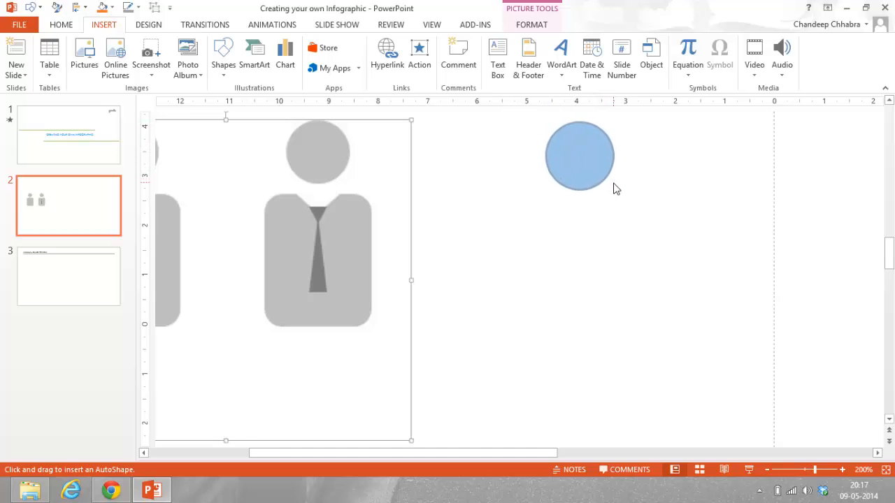
click(579, 155)
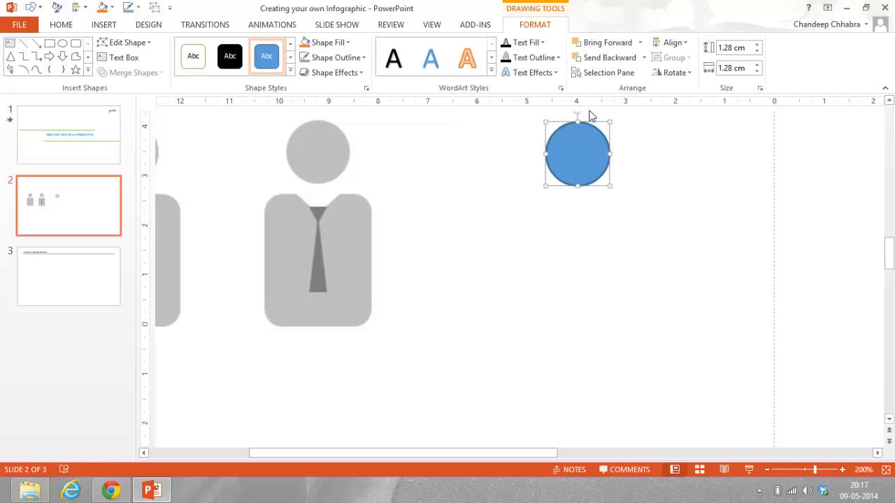
mouse_move(625, 153)
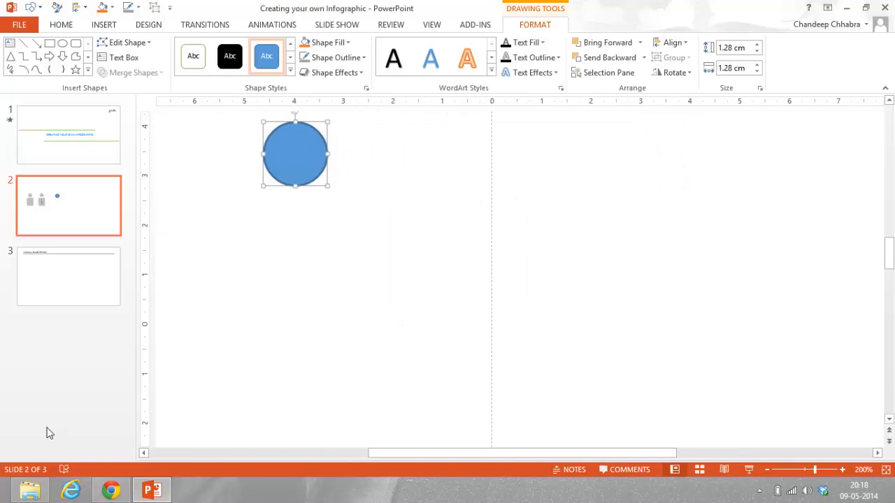
mouse_move(104, 25)
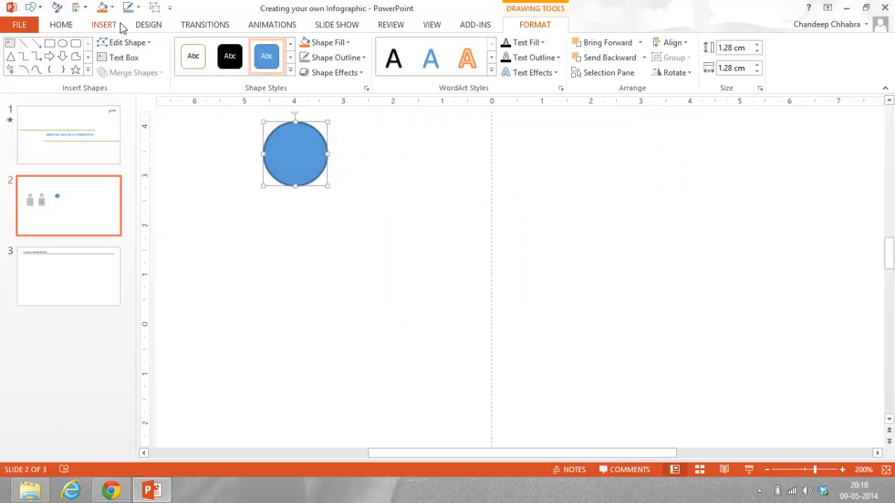
Step: Insert a rounded rectangle from the Shapes gallery below the blue circle
click(103, 25)
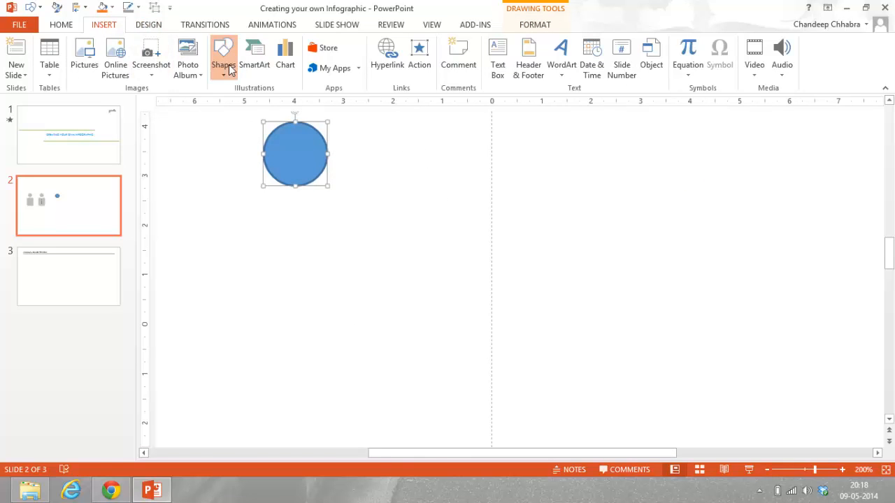
click(223, 56)
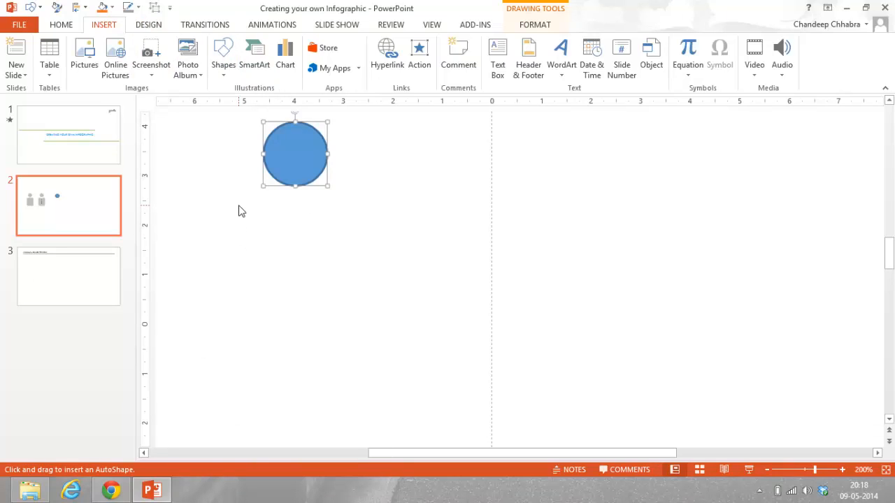
mouse_move(236, 202)
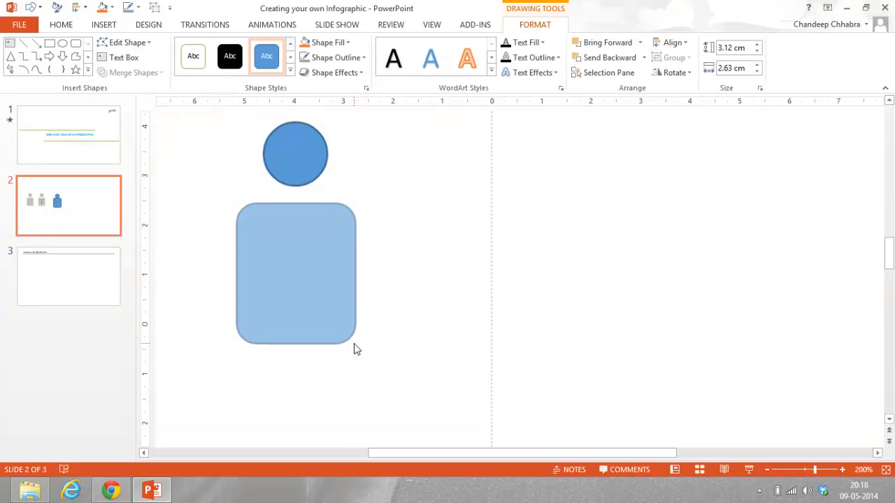
click(295, 273)
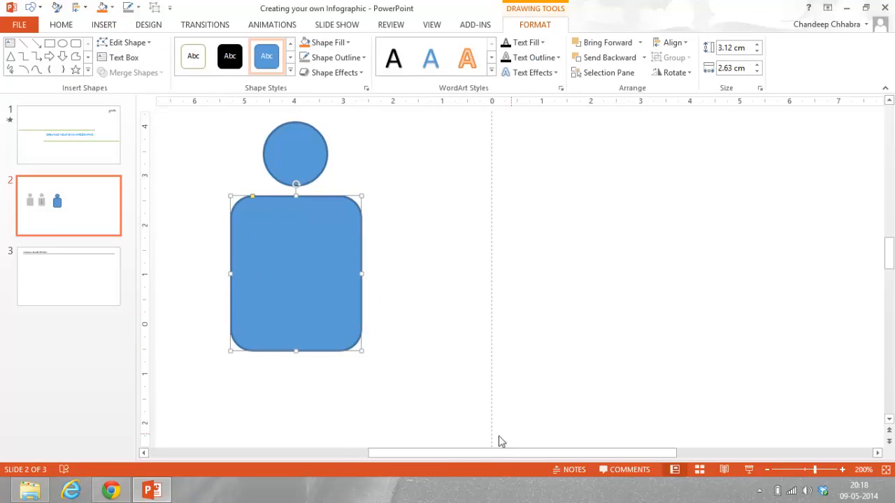
mouse_move(395, 439)
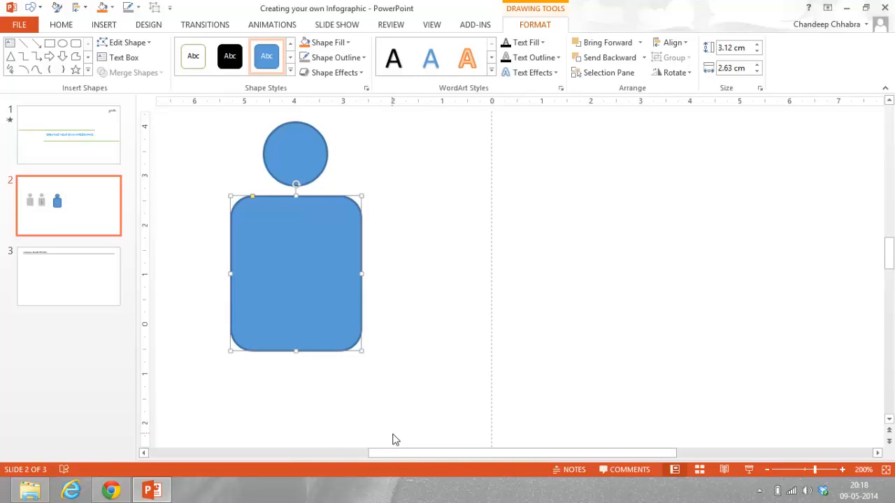
Step: Select the blue head circle and rounded body together and group them
click(460, 305)
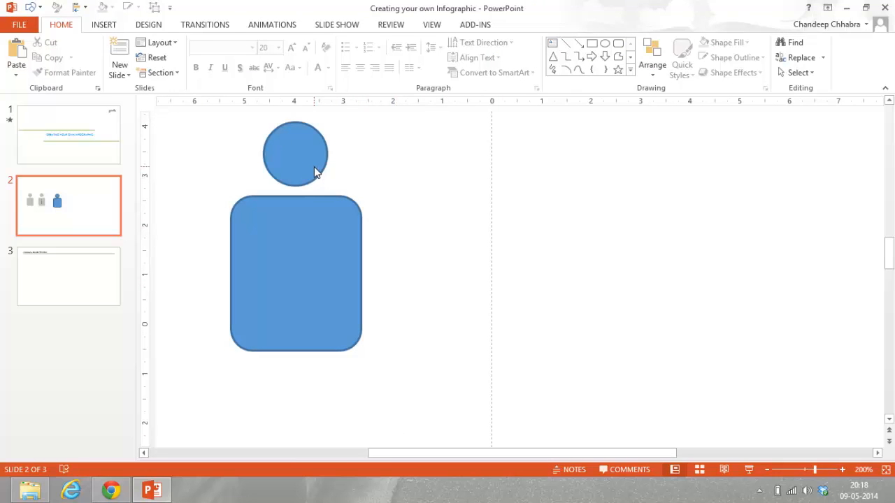
mouse_move(370, 479)
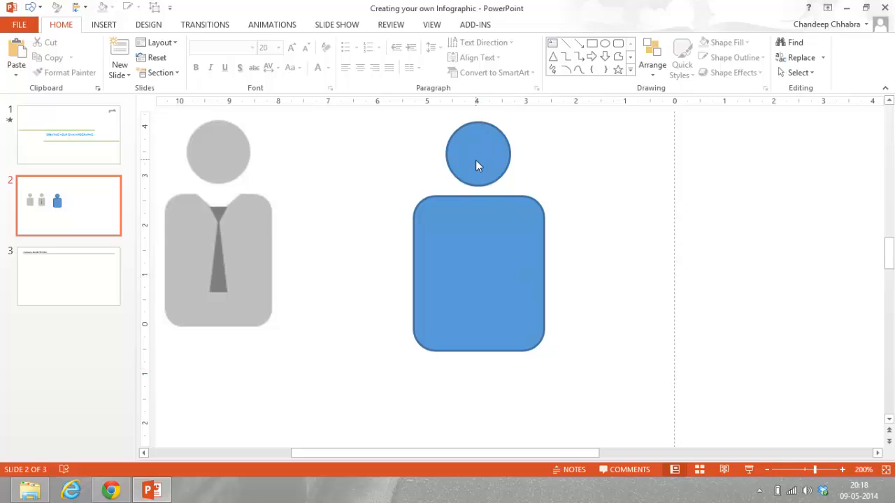
click(478, 153)
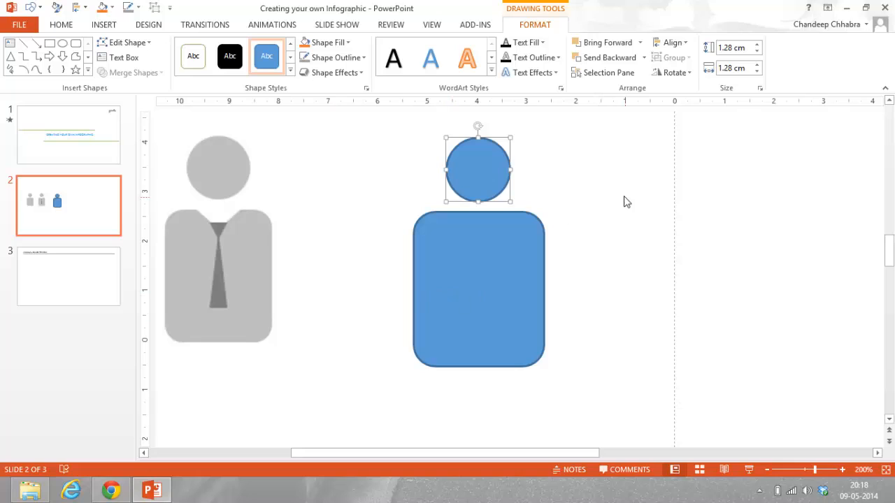
mouse_move(453, 124)
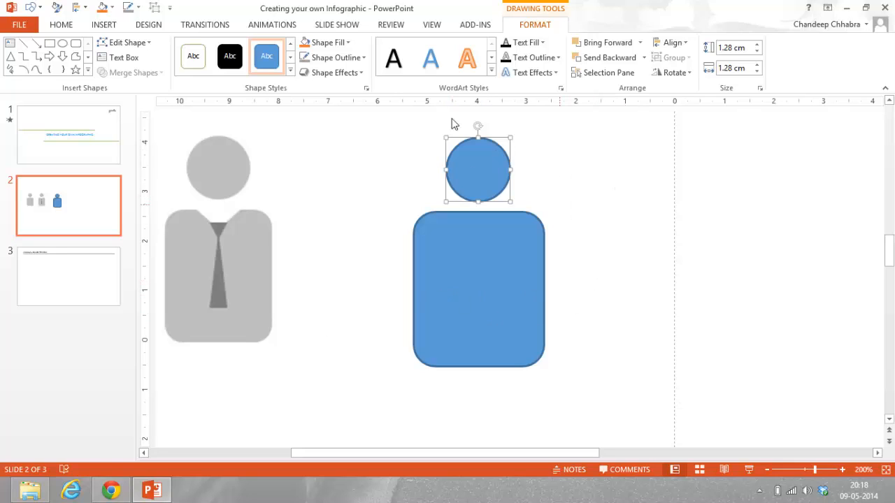
mouse_move(376, 131)
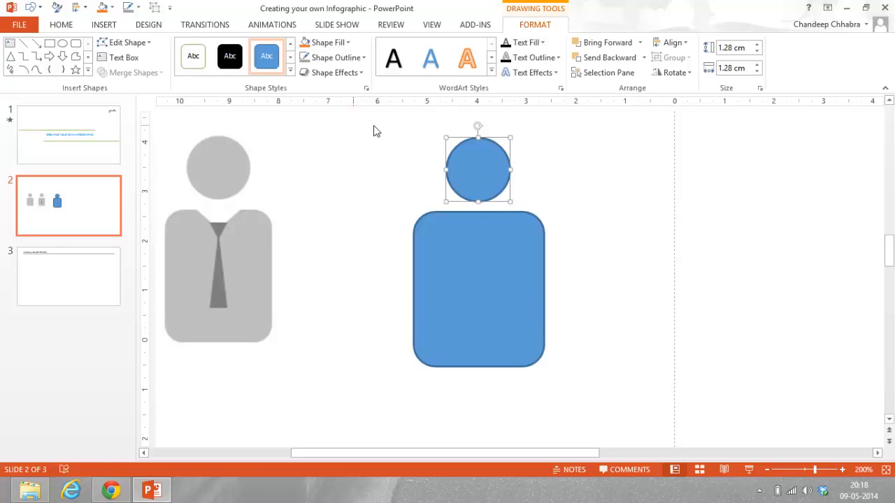
click(608, 286)
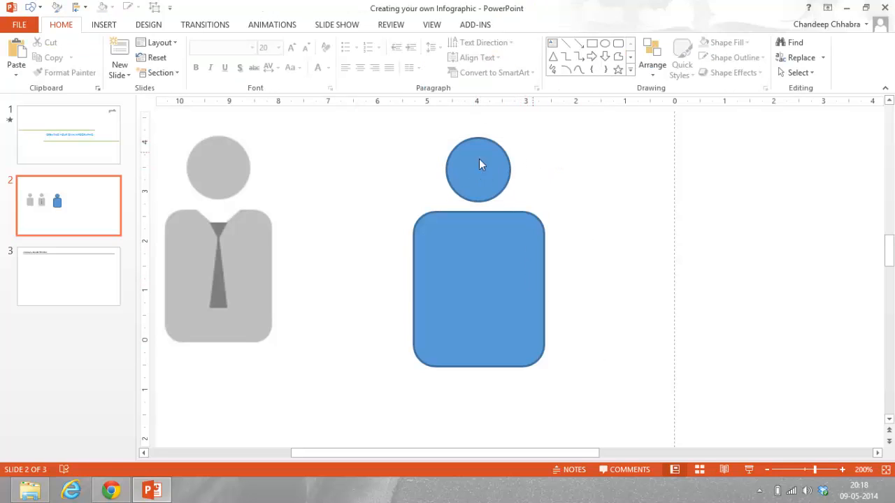
click(478, 169)
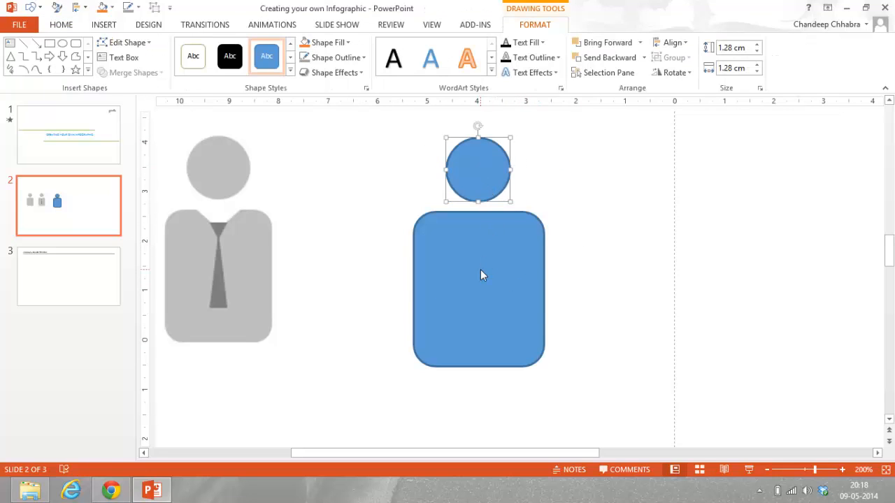
click(479, 290)
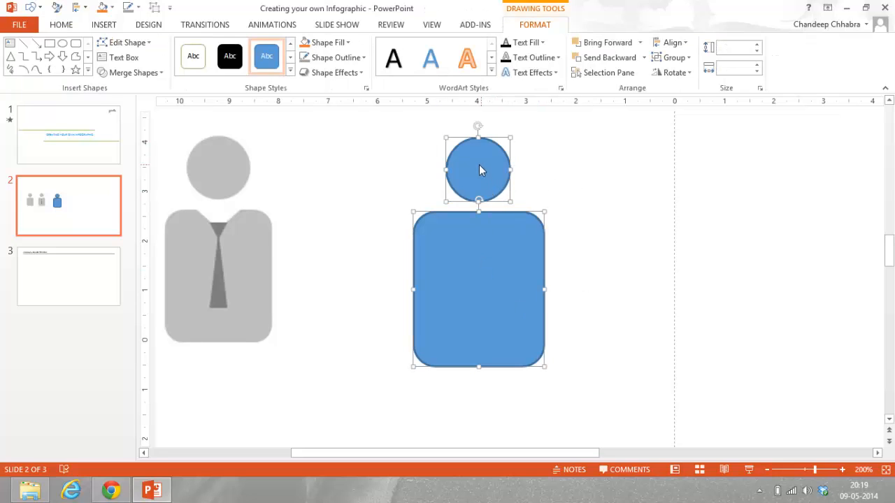
click(549, 131)
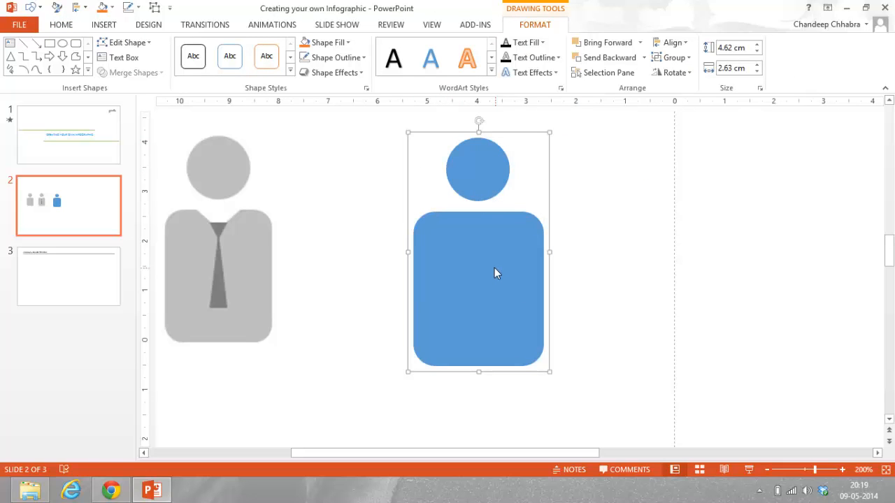
mouse_move(349, 174)
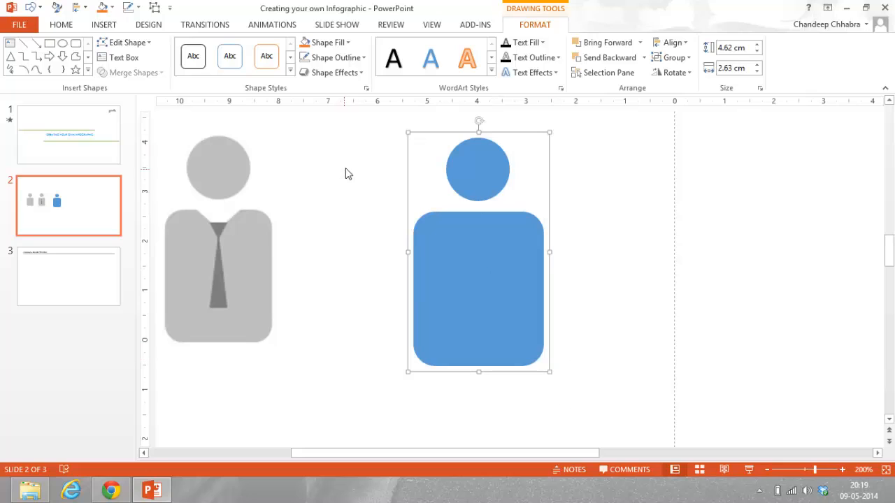
mouse_move(321, 133)
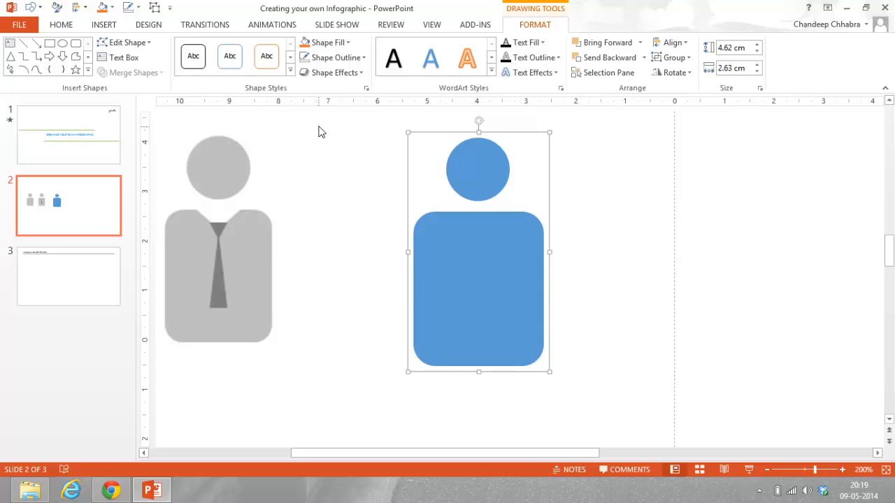
Step: Fill the blue person icon with the light grey theme colour
right_click(482, 259)
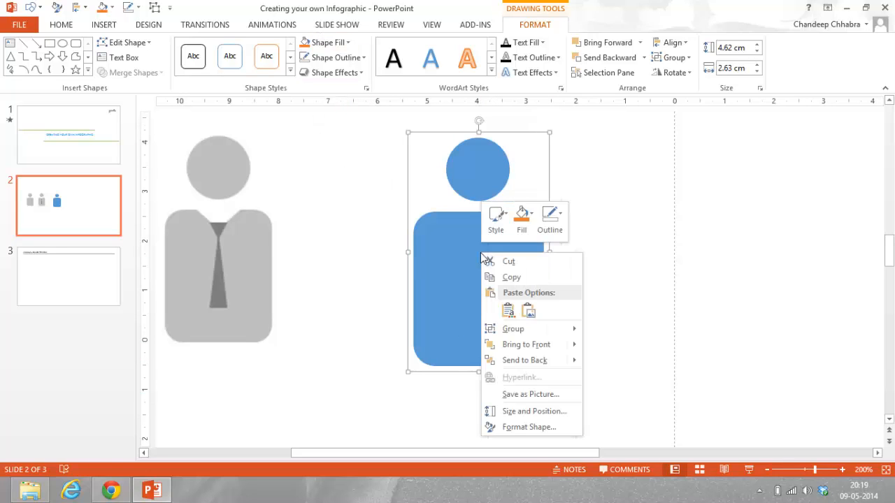
mouse_move(495, 228)
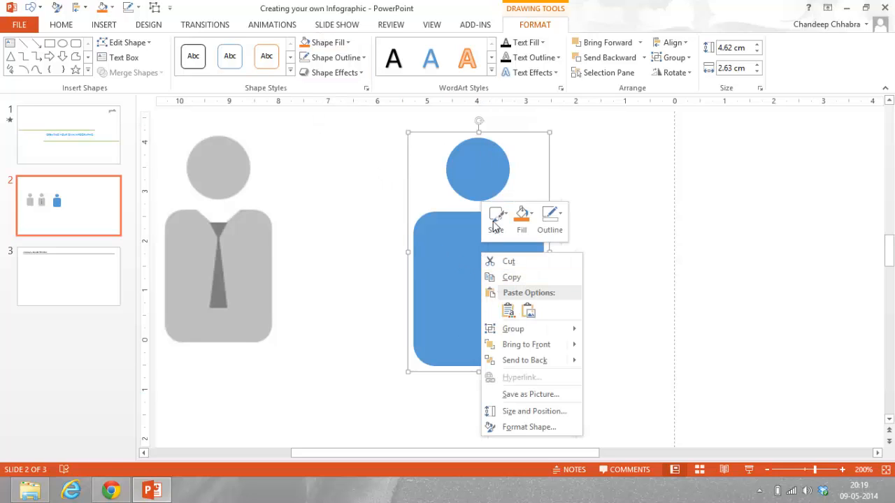
click(522, 216)
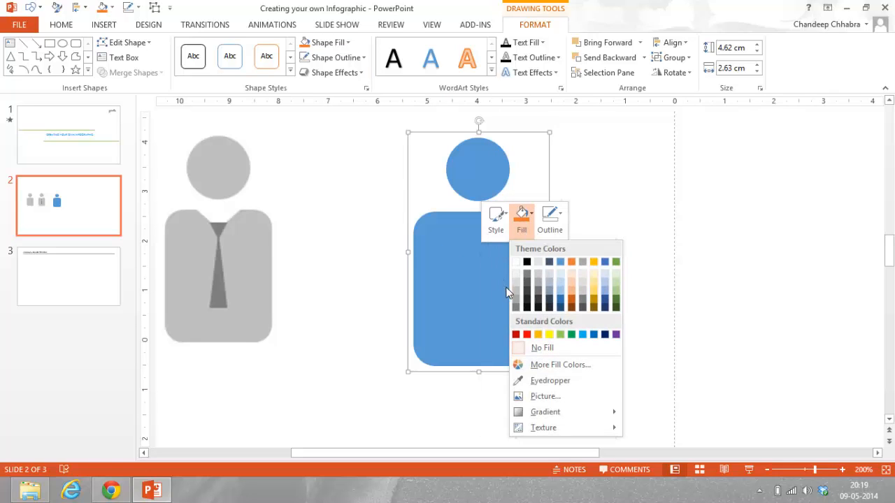
click(517, 293)
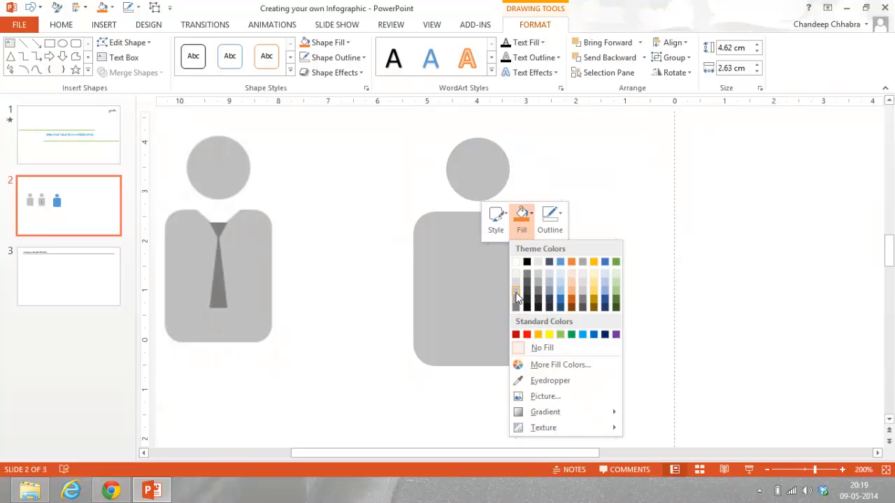
click(516, 291)
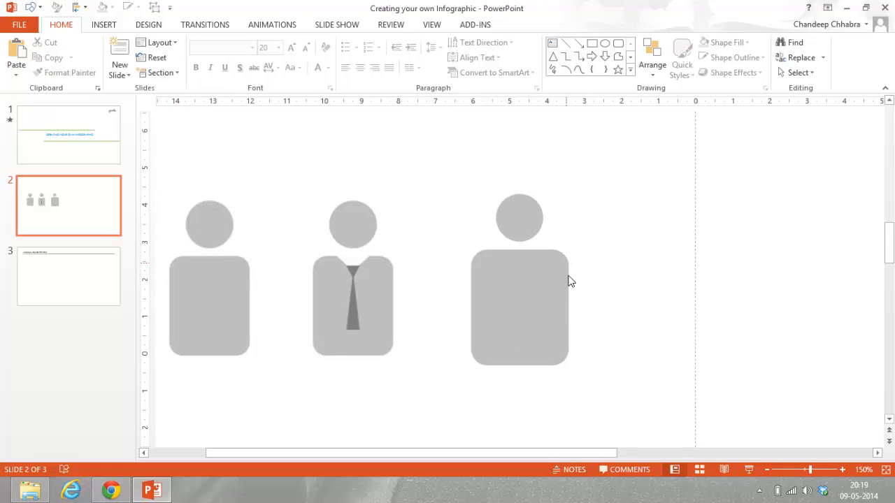
mouse_move(540, 253)
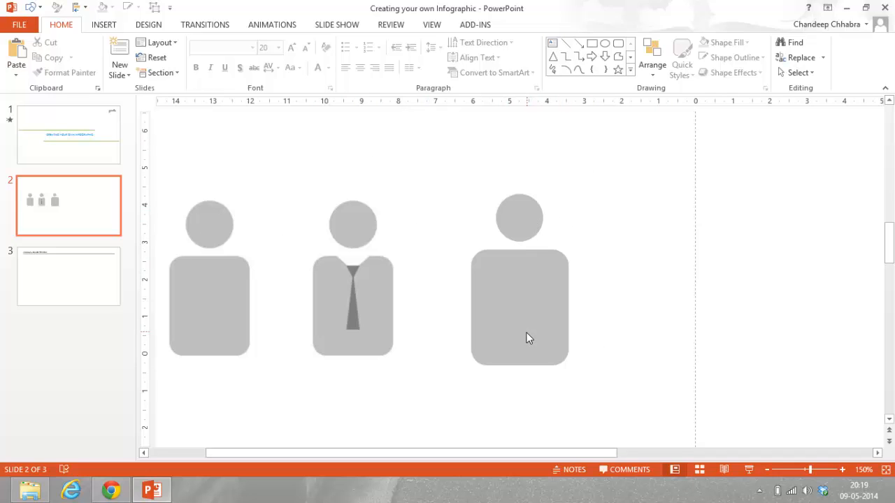
mouse_move(363, 276)
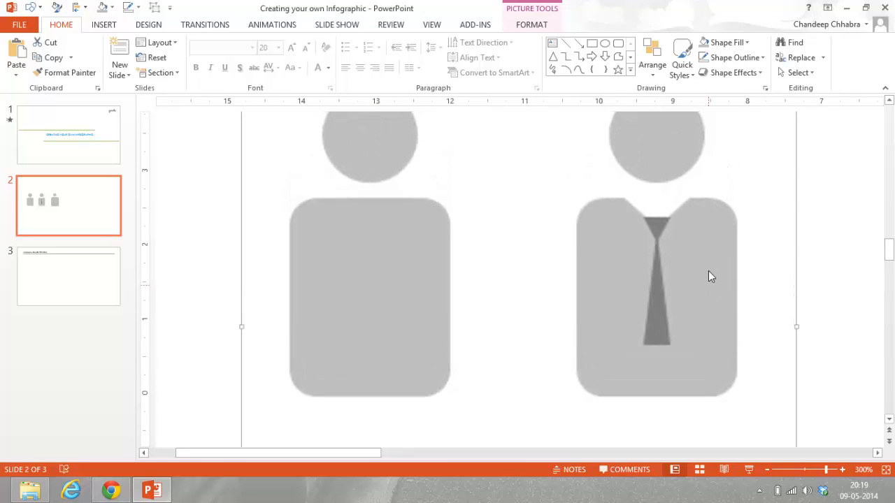
mouse_move(656, 231)
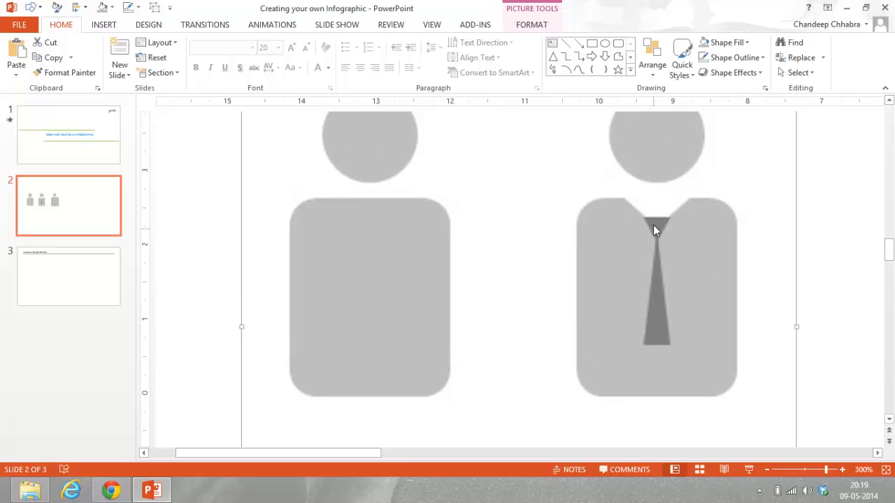
mouse_move(646, 221)
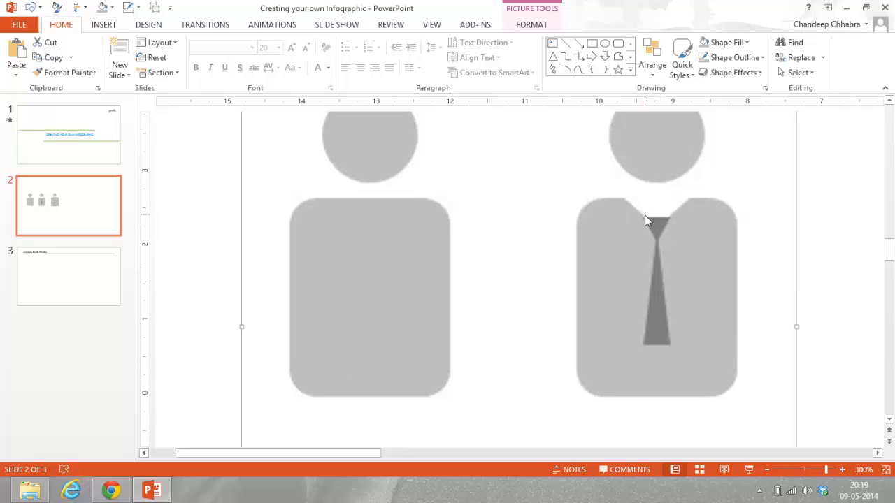
mouse_move(657, 223)
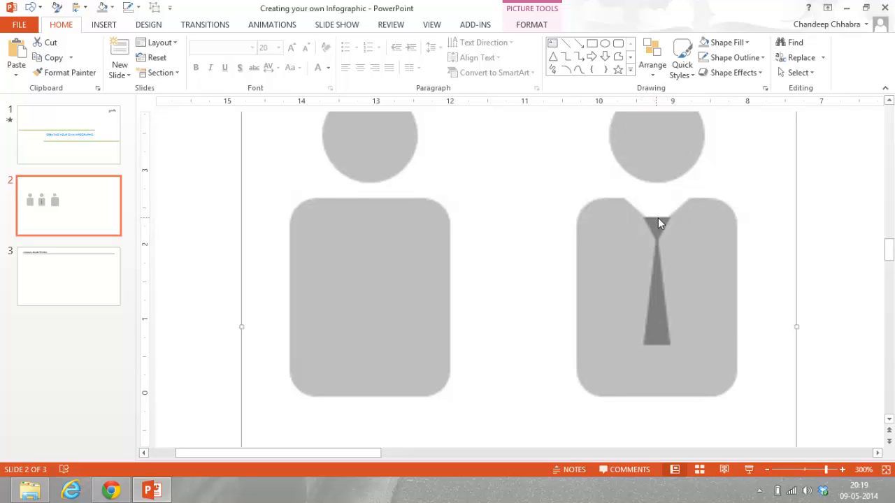
mouse_move(665, 223)
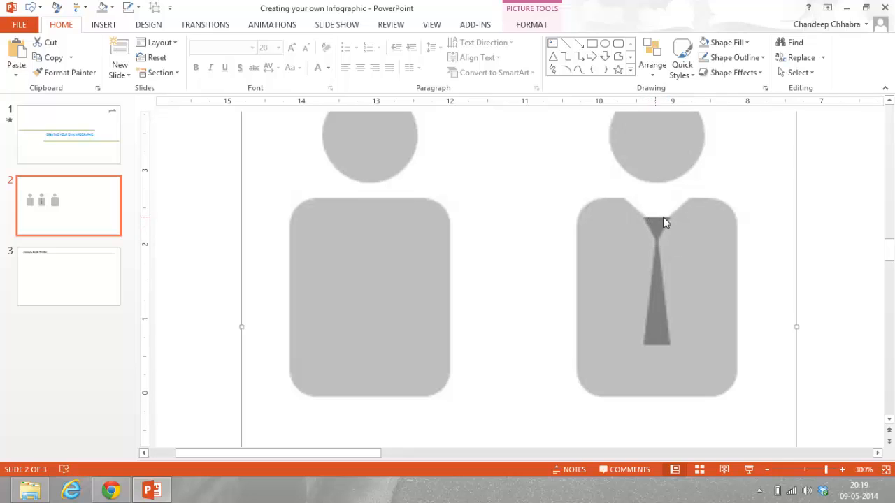
mouse_move(657, 246)
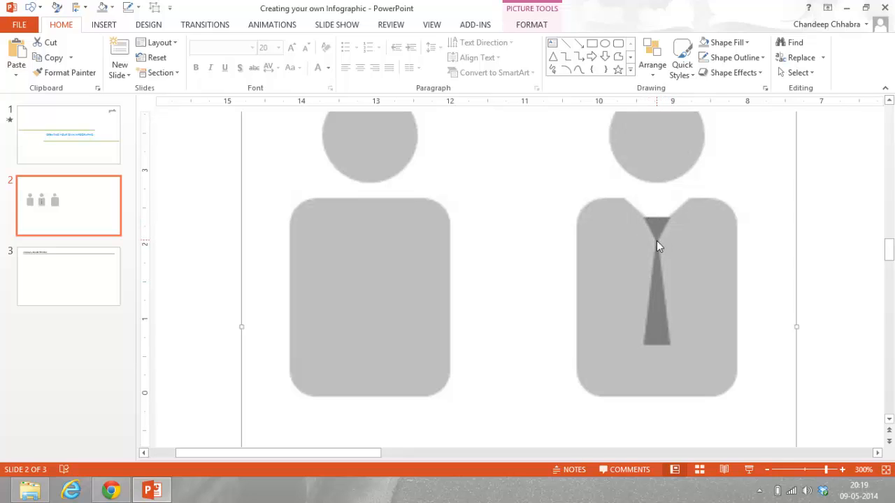
mouse_move(656, 241)
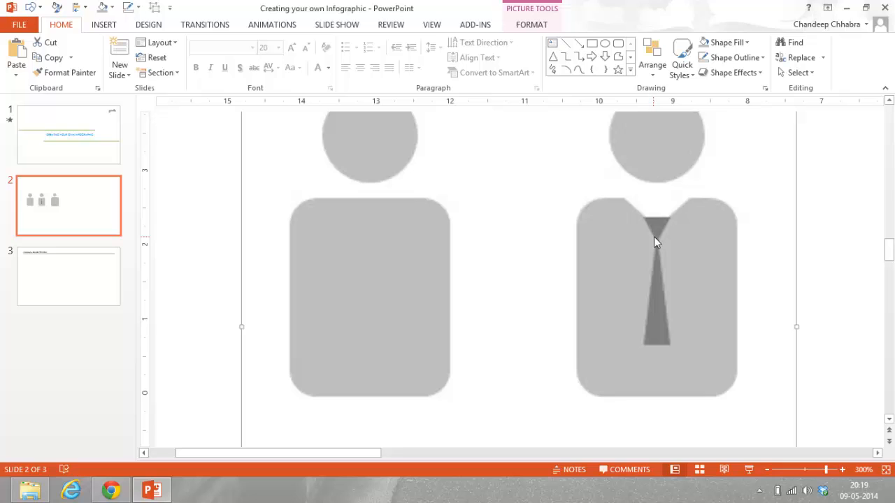
mouse_move(852, 449)
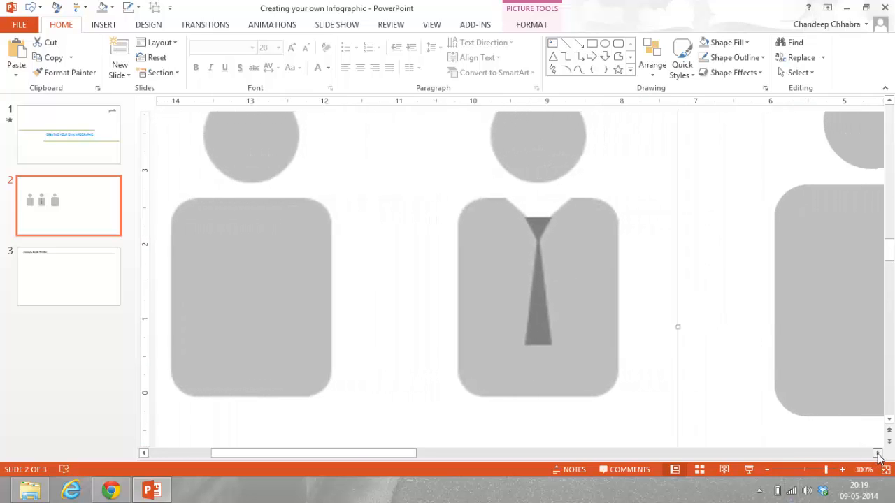
scroll(right, 3)
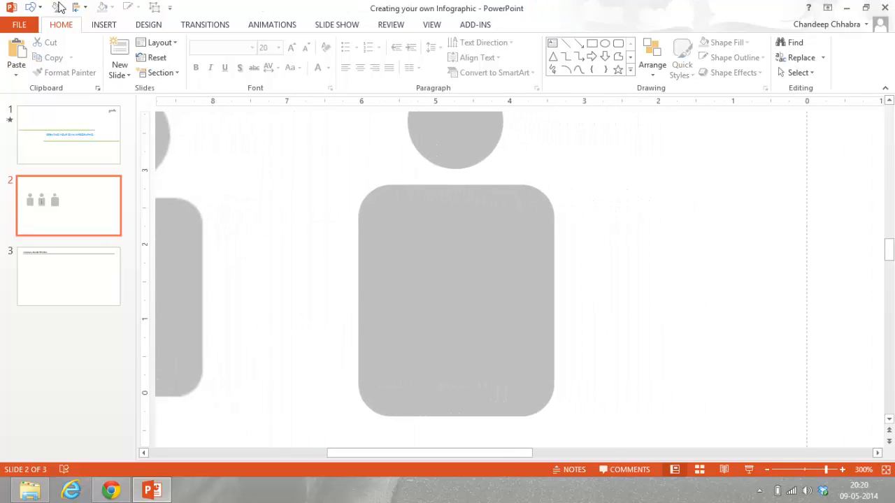
Step: Open the shapes gallery from the Quick Access Toolbar
click(34, 7)
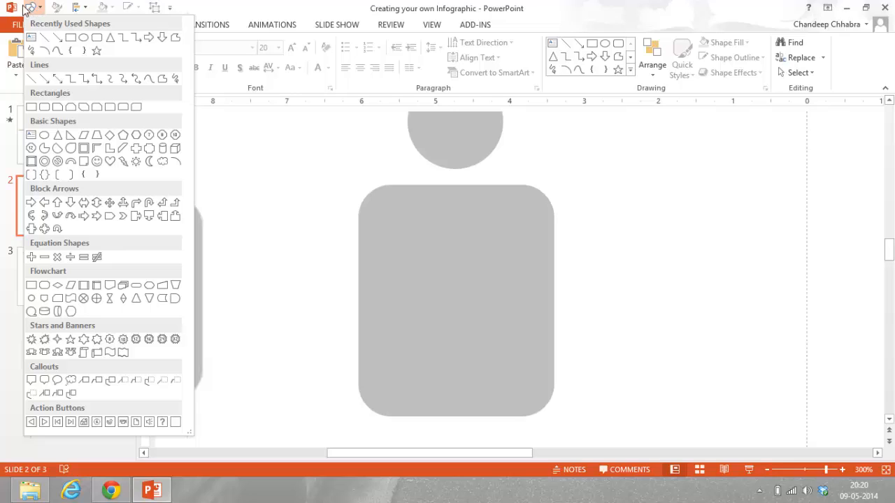
mouse_move(38, 18)
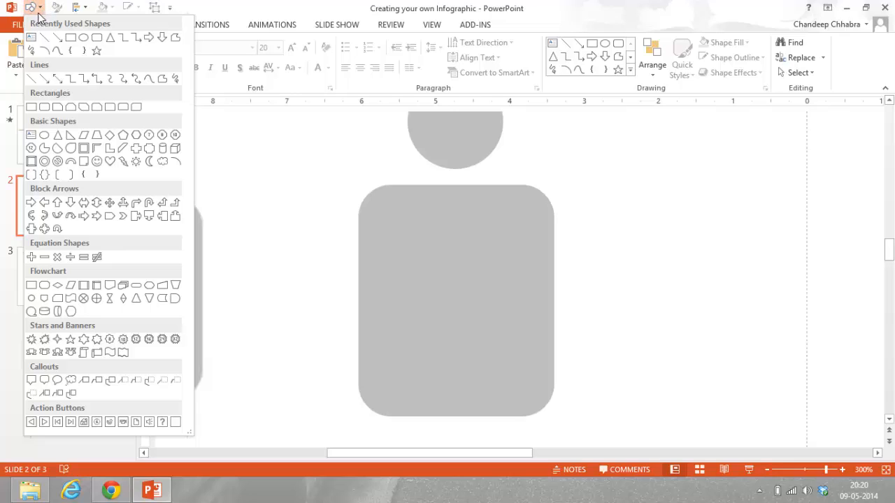
mouse_move(86, 6)
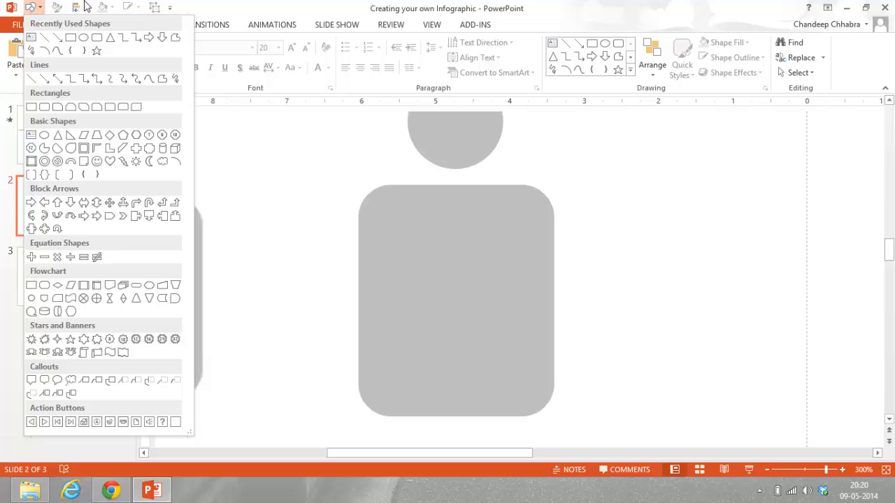
mouse_move(144, 6)
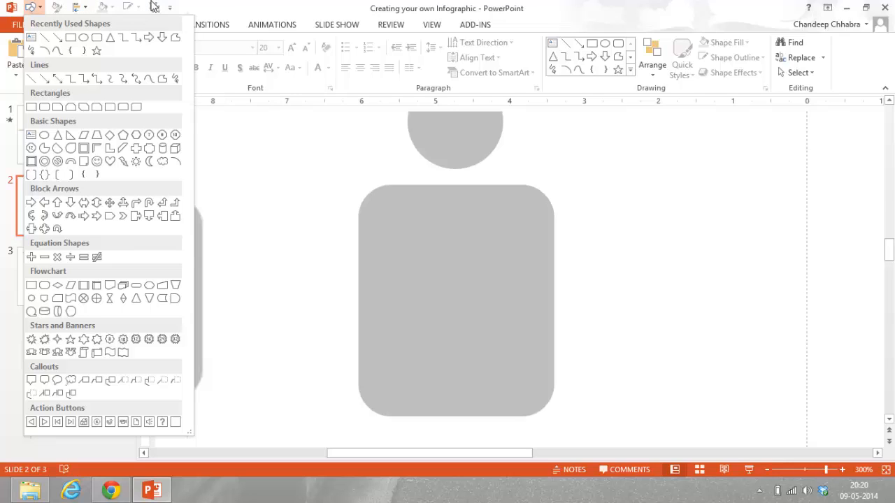
mouse_move(101, 14)
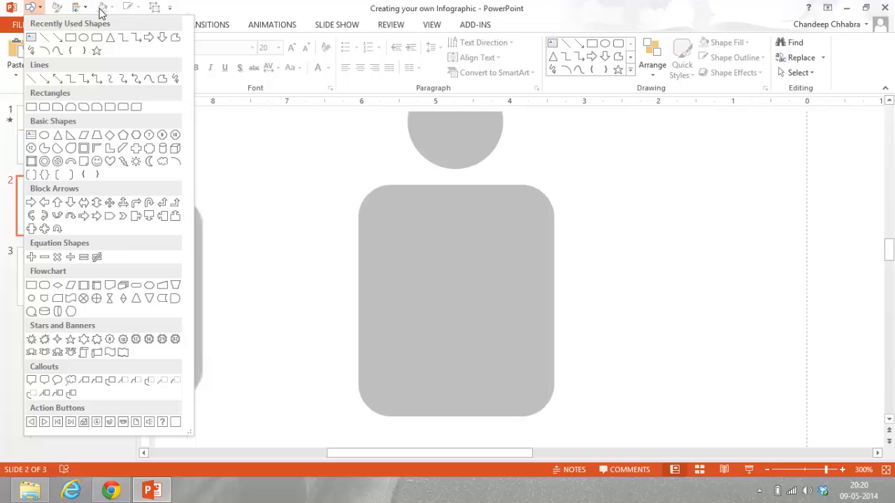
mouse_move(77, 7)
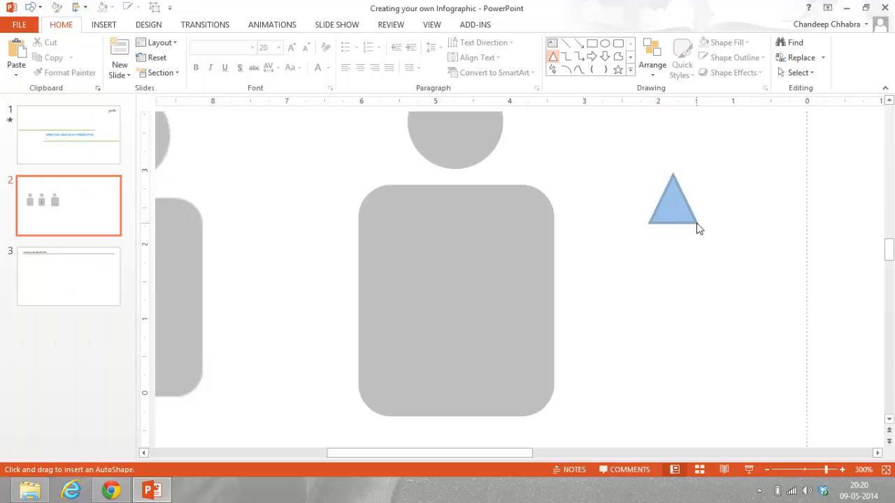
Step: Select the new triangle, then the upper of the two stacked triangles
click(674, 203)
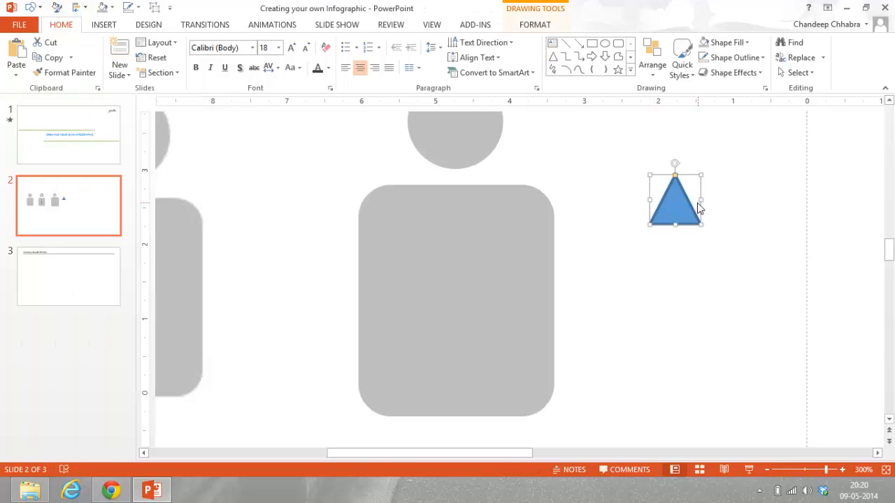
mouse_move(713, 214)
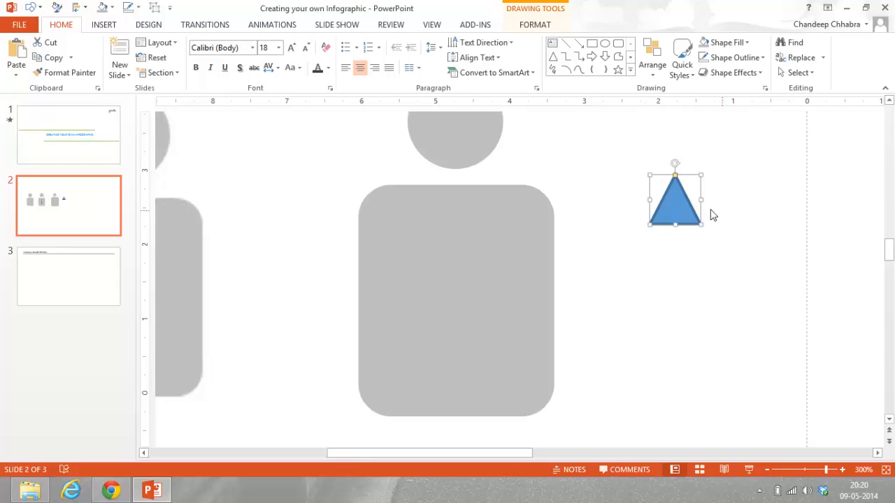
mouse_move(697, 210)
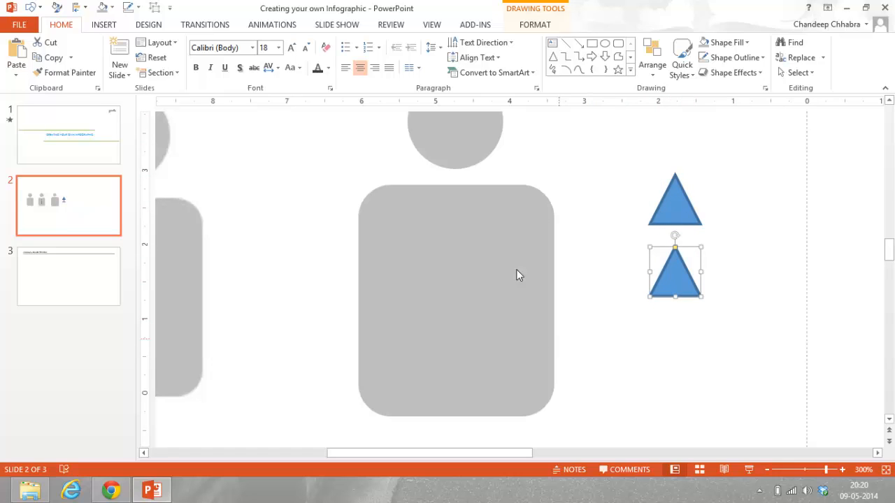
mouse_move(715, 253)
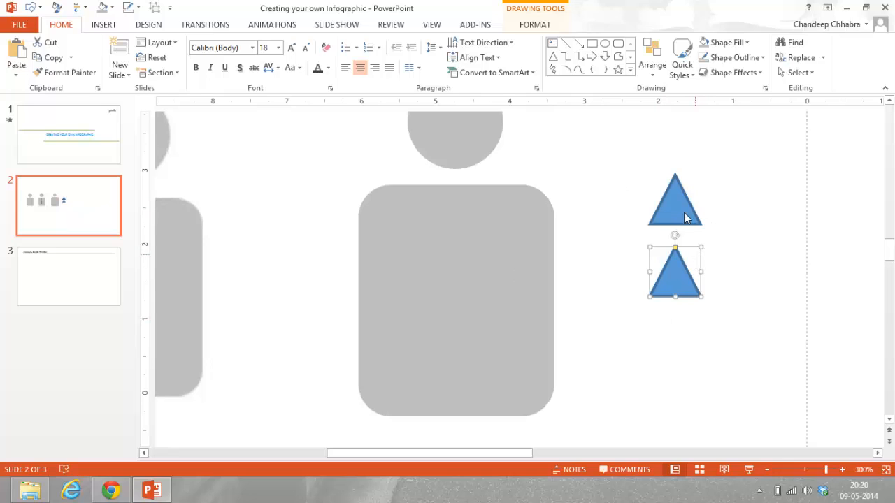
mouse_move(685, 271)
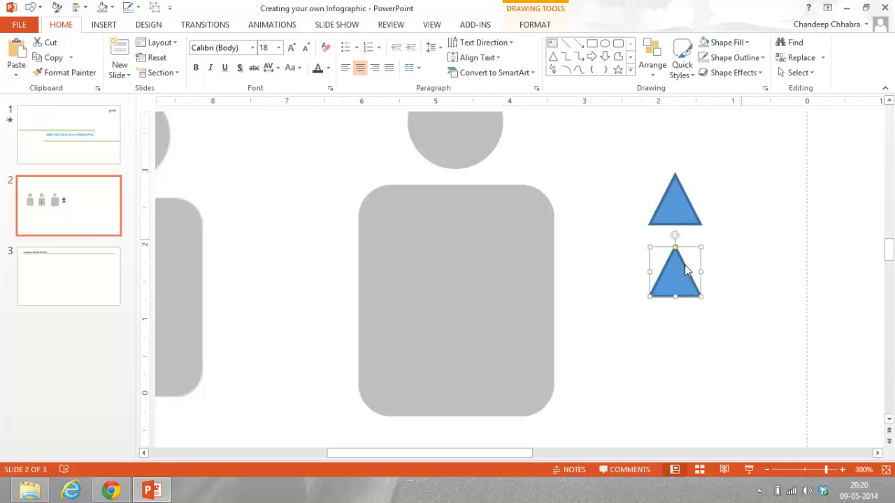
click(674, 199)
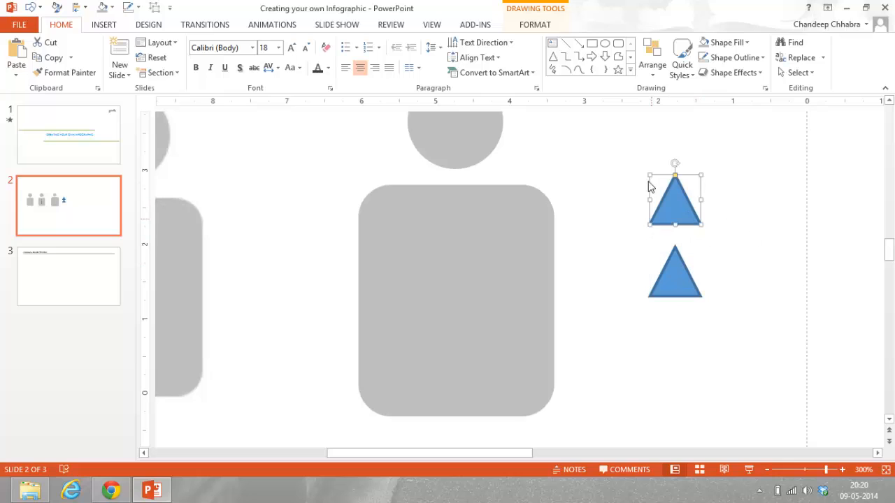
mouse_move(716, 177)
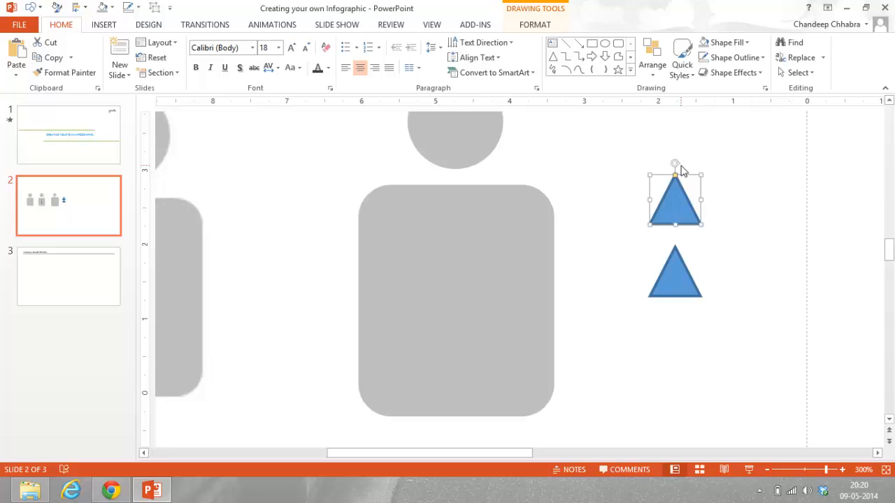
Step: Flip the upper triangle to point downward, then select the lower triangle
drag(676, 172, 706, 196)
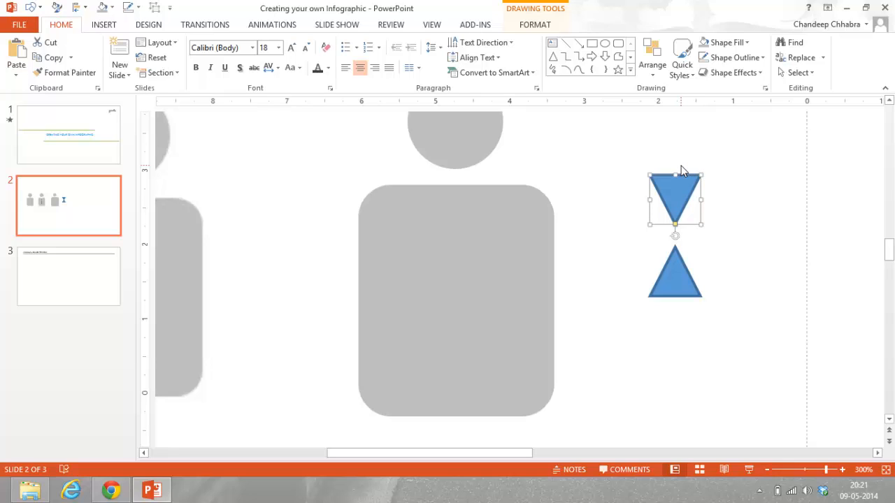
key(alt)
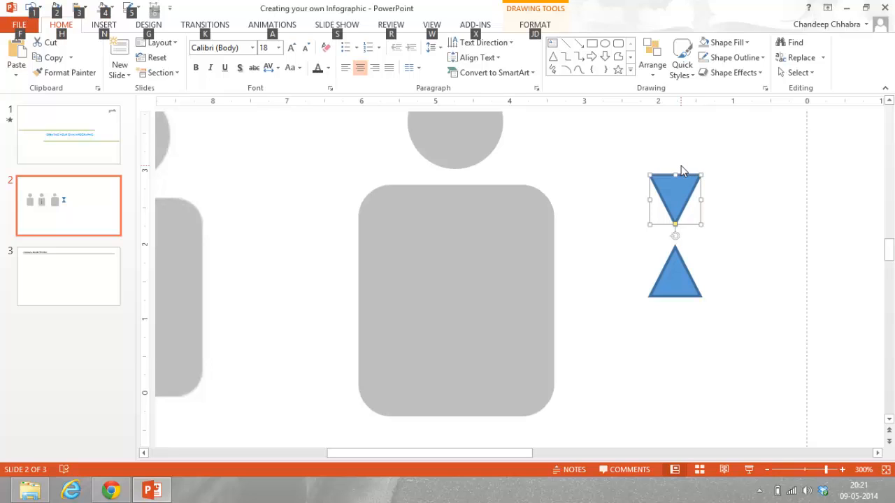
drag(675, 173, 699, 173)
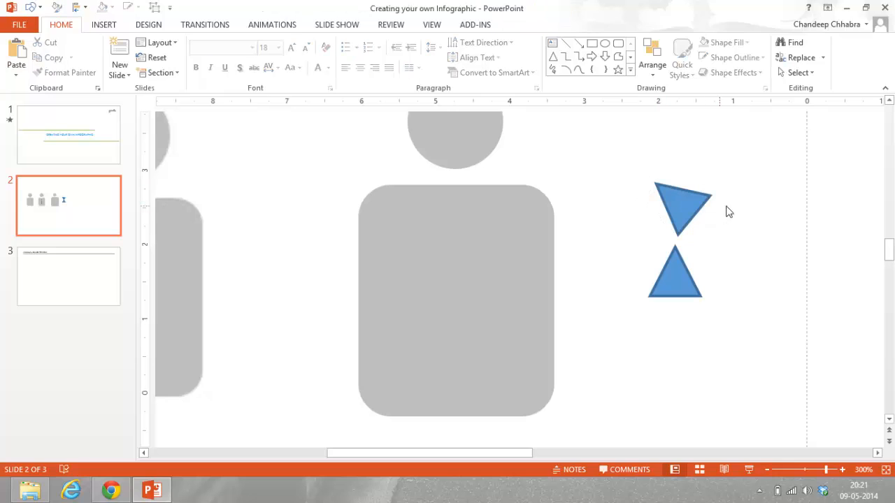
click(681, 209)
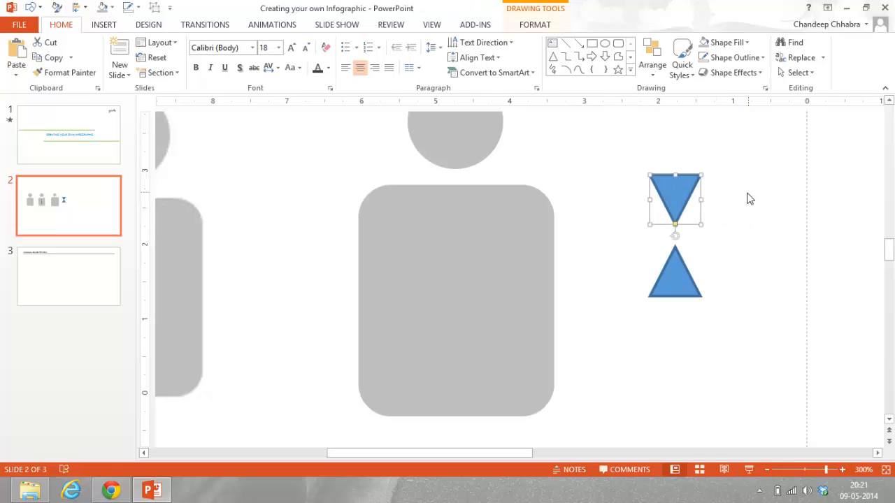
click(682, 286)
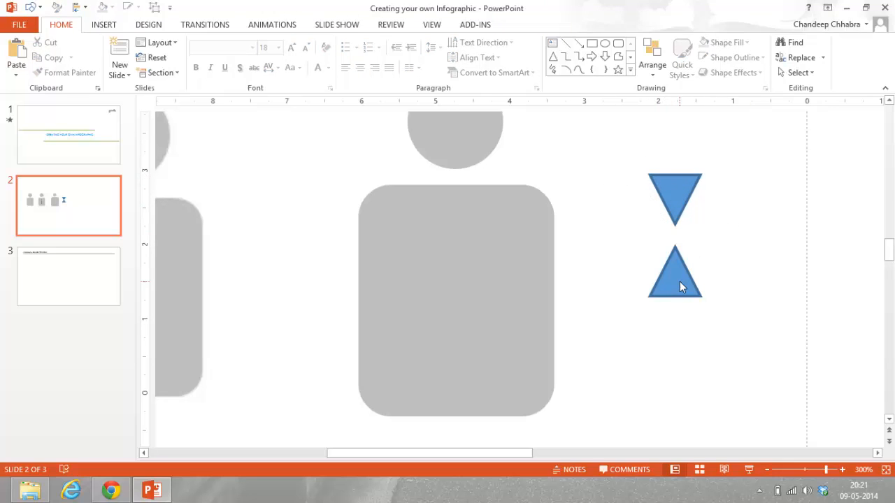
click(674, 272)
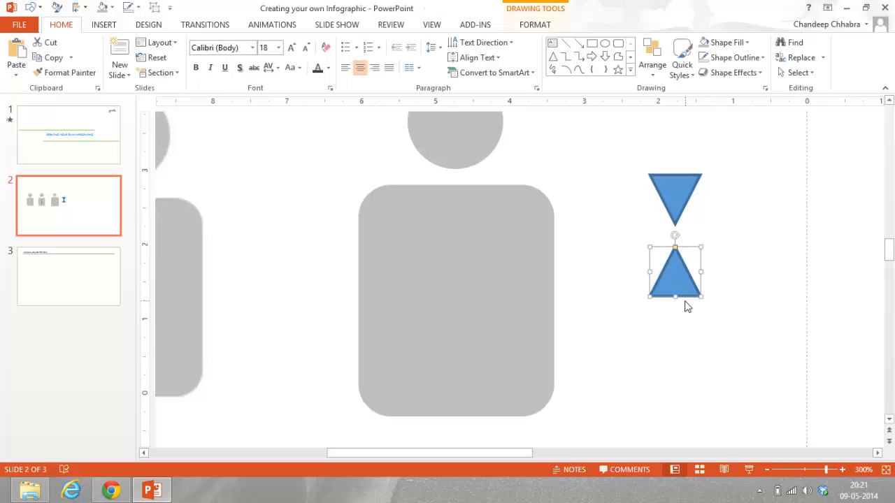
Step: Stretch the lower triangle into a long blade, remove its outline, fill it dark grey
drag(675, 302, 675, 420)
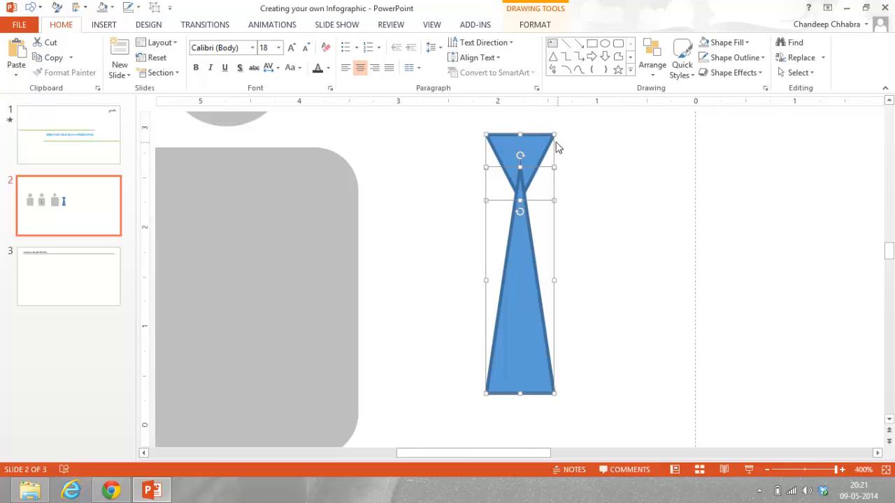
right_click(520, 154)
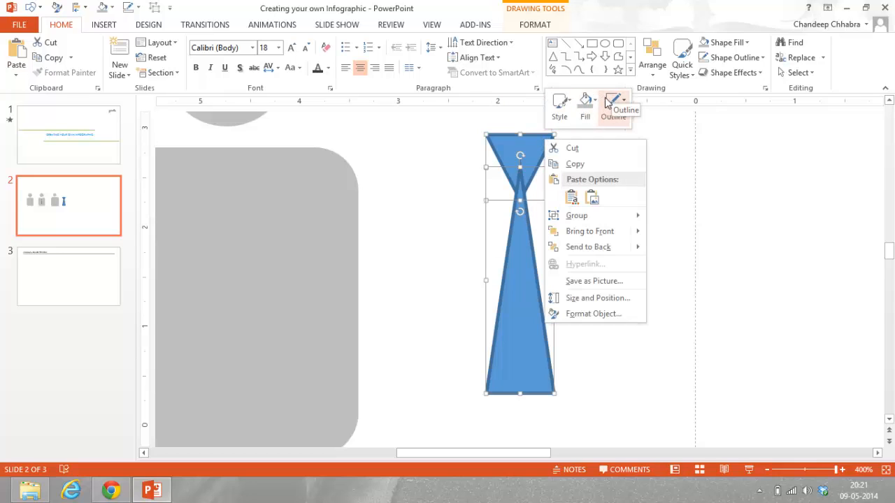
click(614, 105)
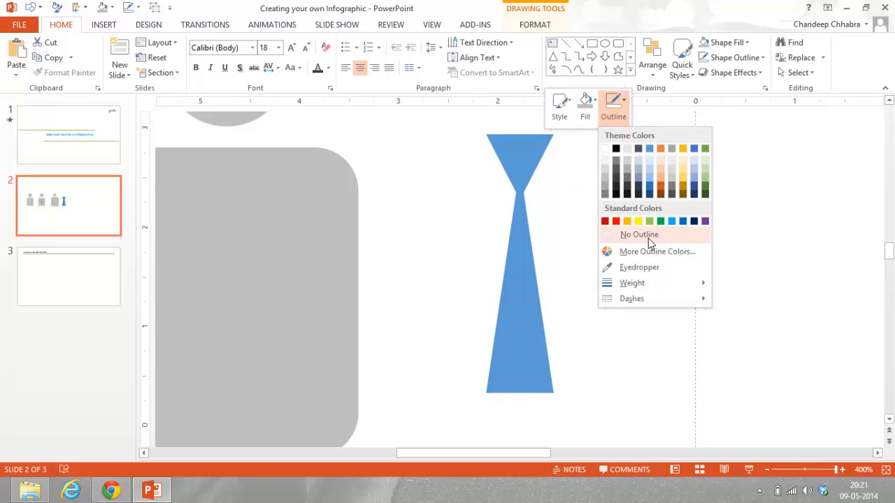
click(640, 235)
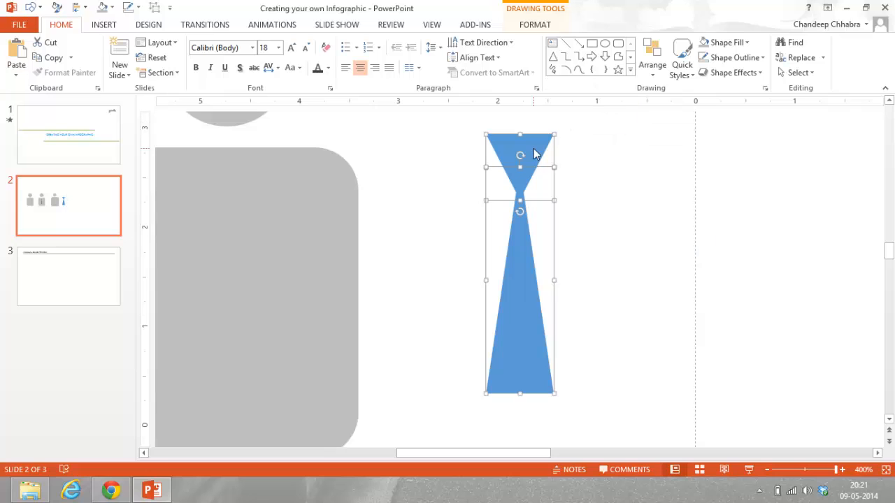
click(574, 112)
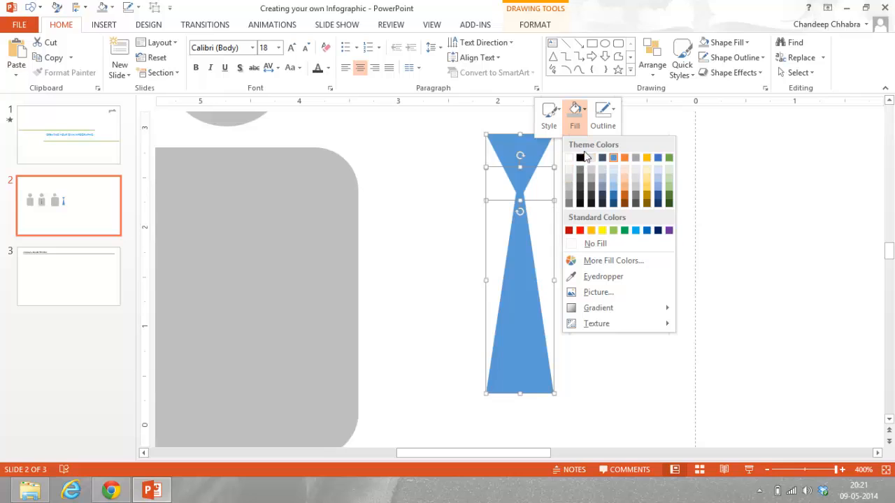
click(581, 191)
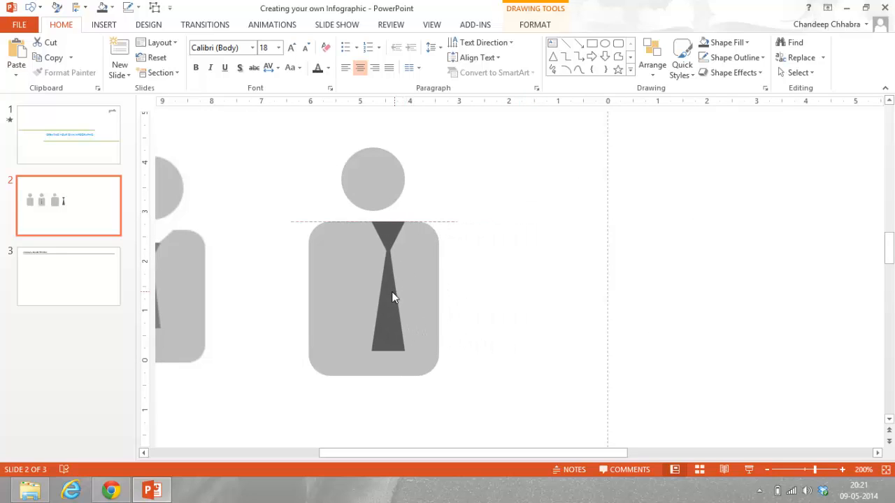
Step: Select the tie on the grey person figure
click(381, 294)
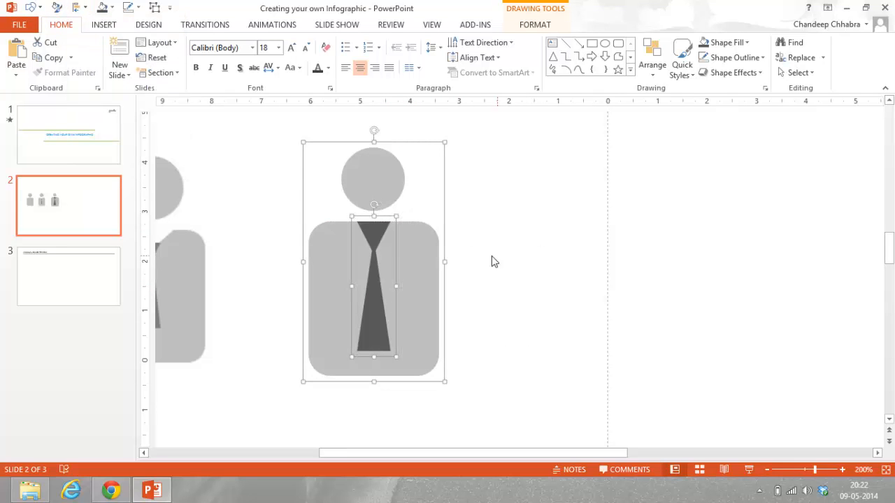
mouse_move(486, 317)
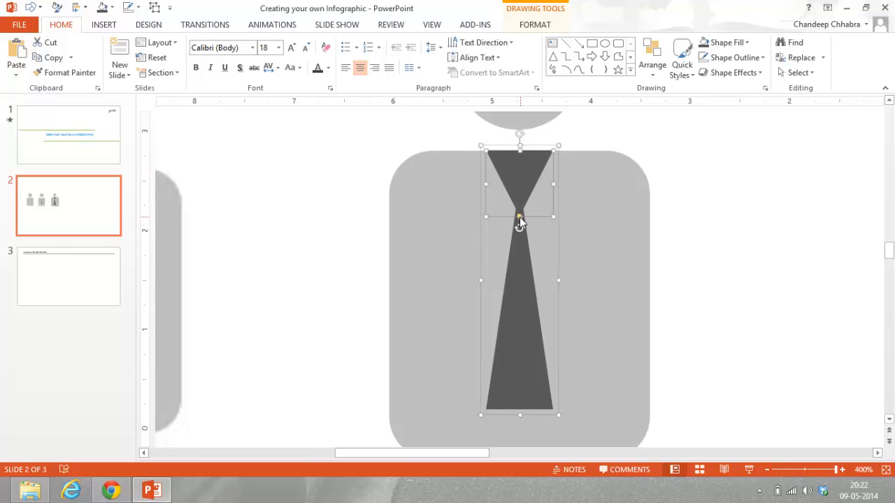
mouse_move(564, 224)
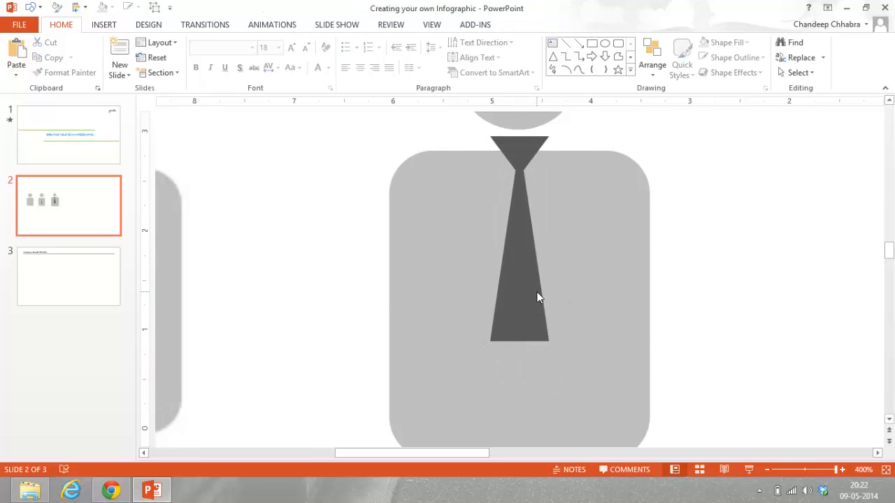
Step: Deselect the finished tie and move to slide 3
click(517, 294)
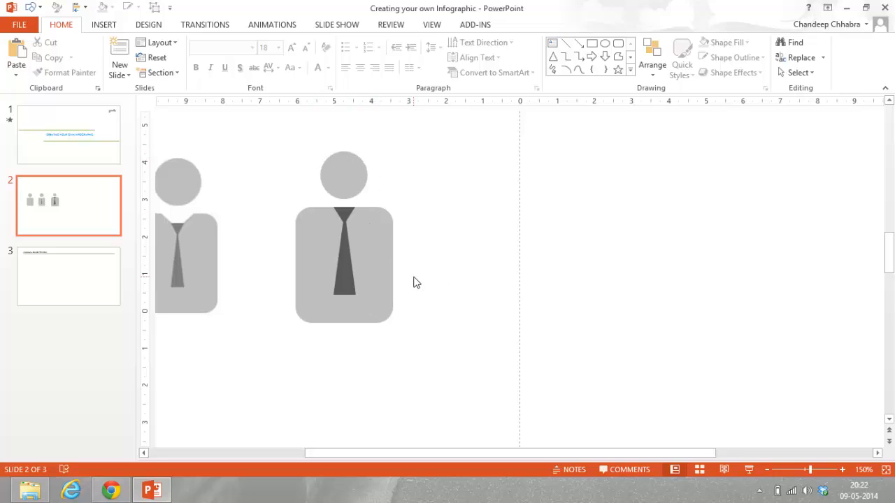
mouse_move(468, 300)
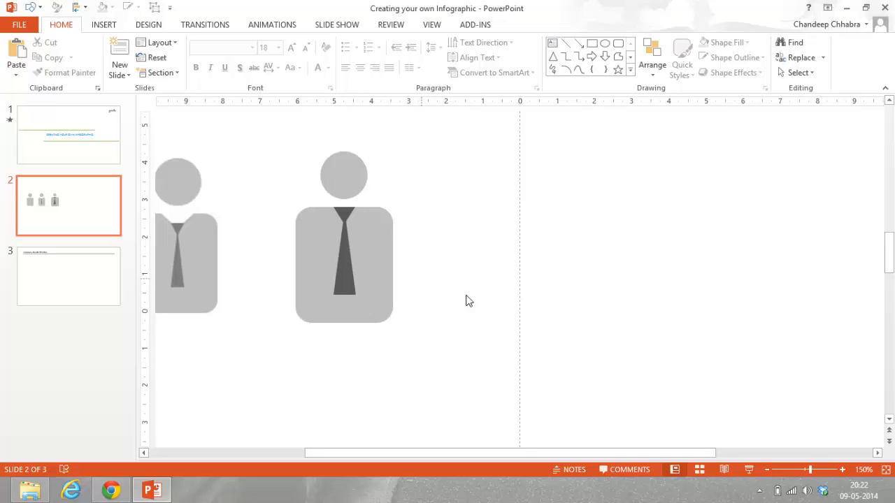
mouse_move(278, 184)
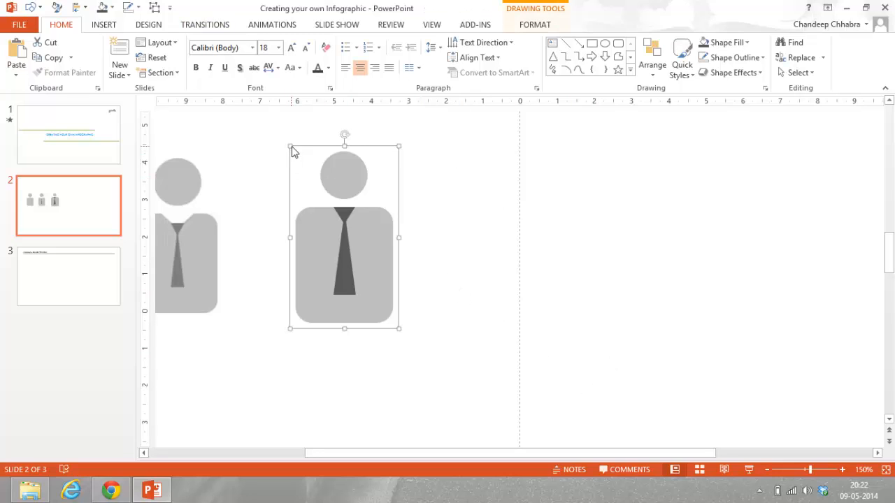
mouse_move(250, 184)
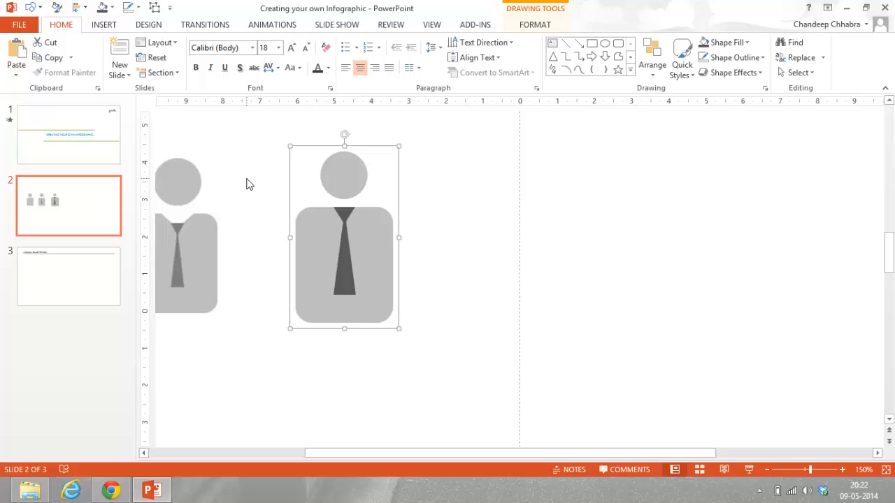
mouse_move(435, 141)
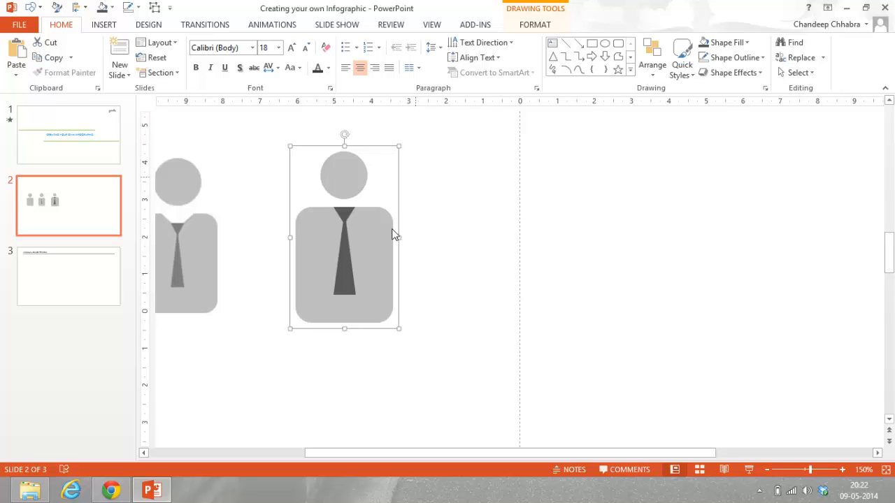
mouse_move(276, 133)
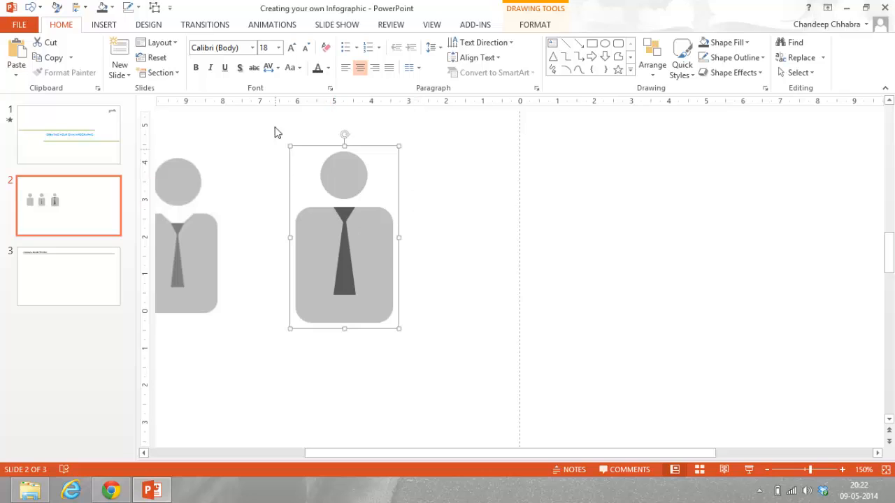
mouse_move(405, 192)
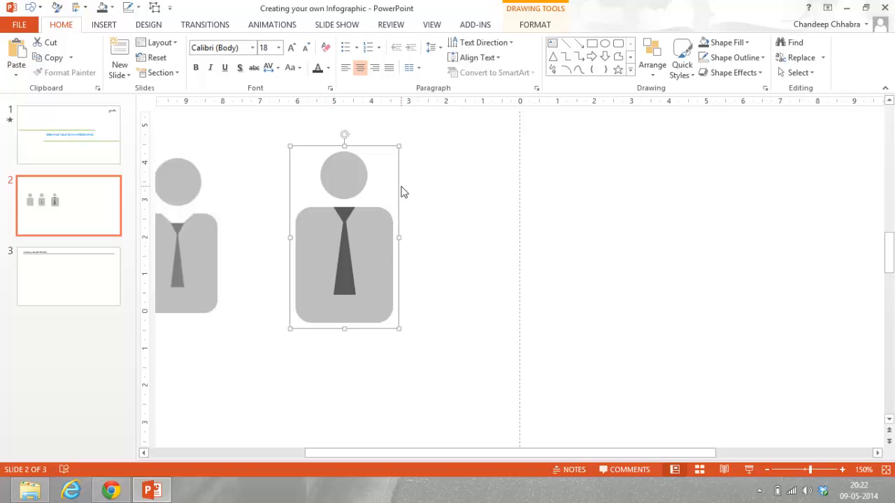
click(68, 276)
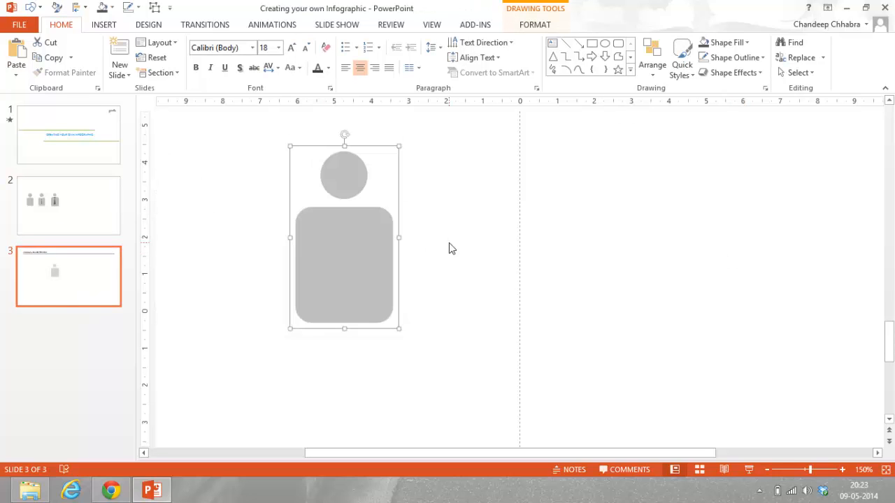
Step: Copy the tie-wearing person icon from slide 2 and paste it onto slide 3
click(68, 206)
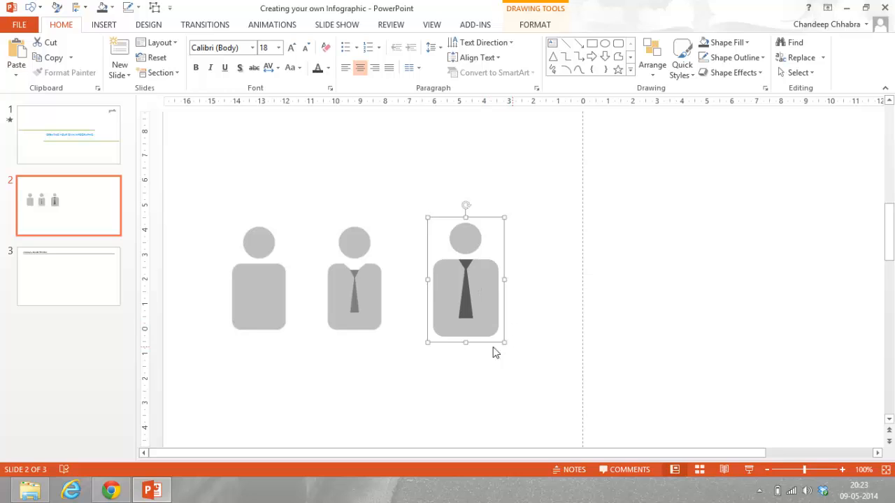
mouse_move(481, 312)
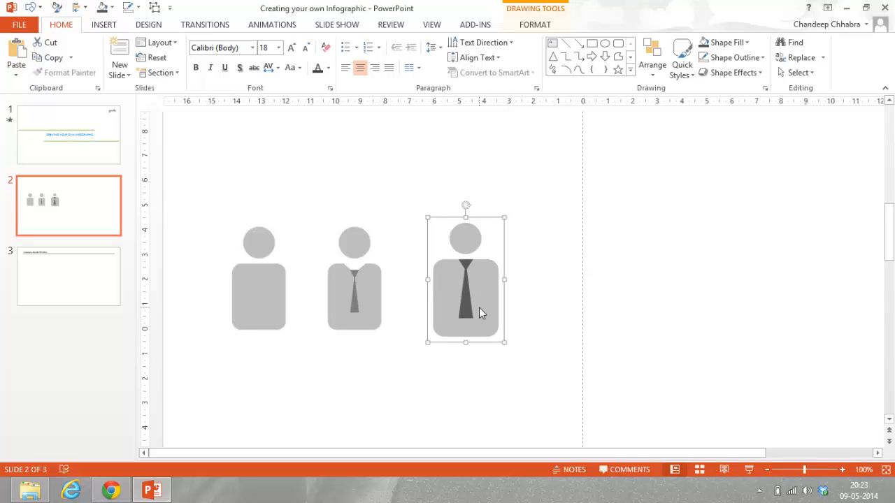
click(69, 276)
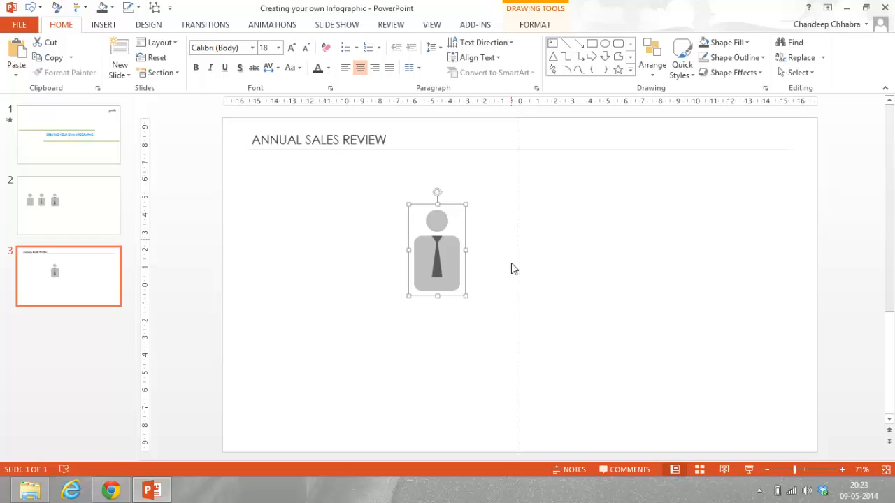
mouse_move(497, 270)
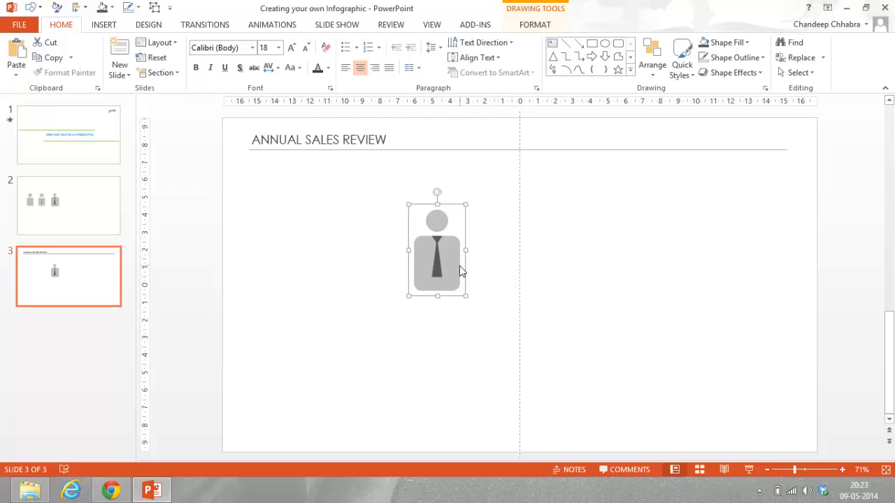
Step: Move the person icon to the top-left beneath the title and shrink it slightly
drag(437, 248, 269, 210)
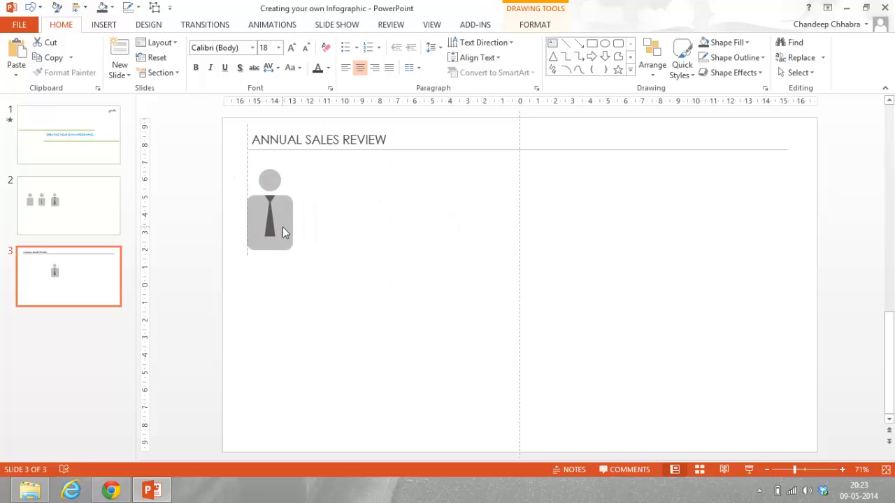
click(269, 210)
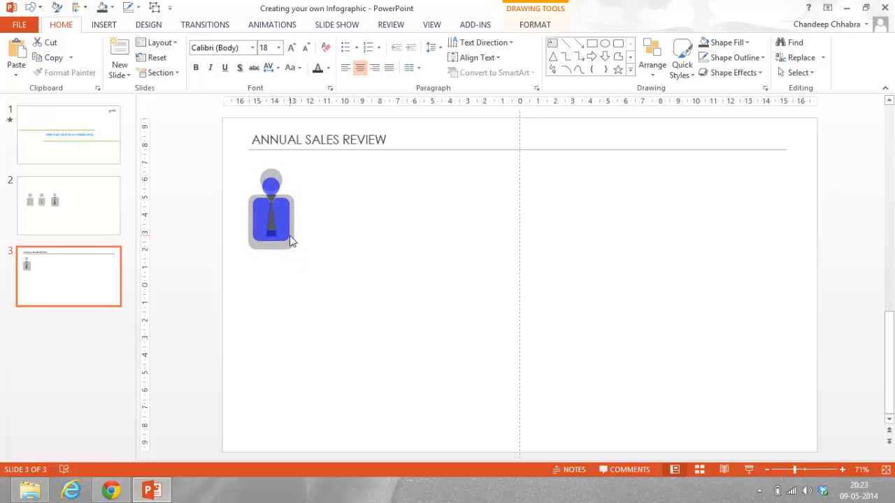
click(272, 210)
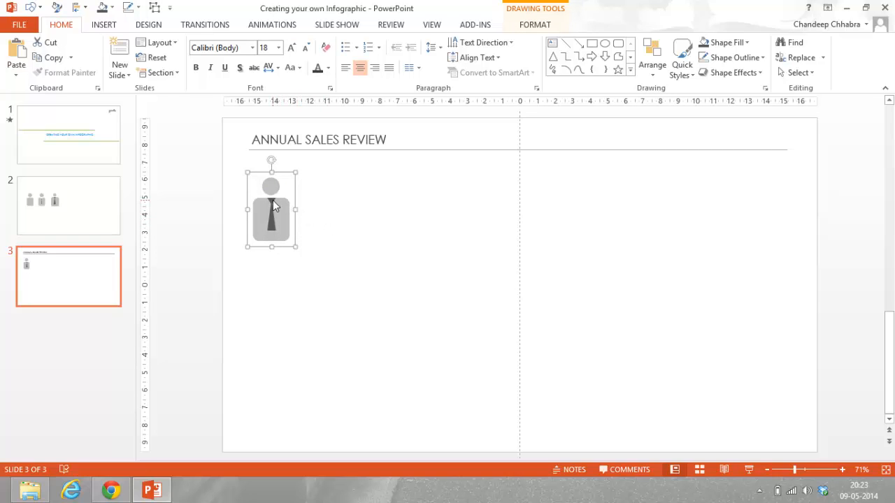
key(alt)
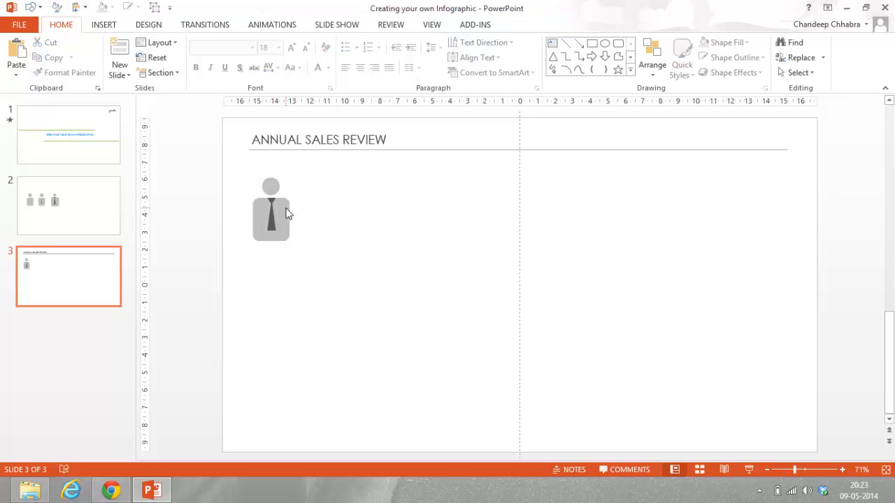
Step: Duplicate the person icon into ten copies arranged in two rows of five
click(270, 210)
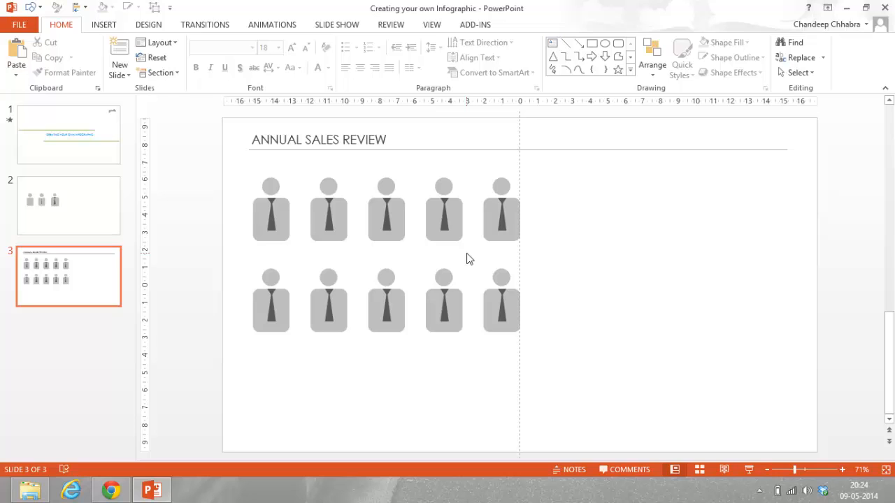
mouse_move(511, 283)
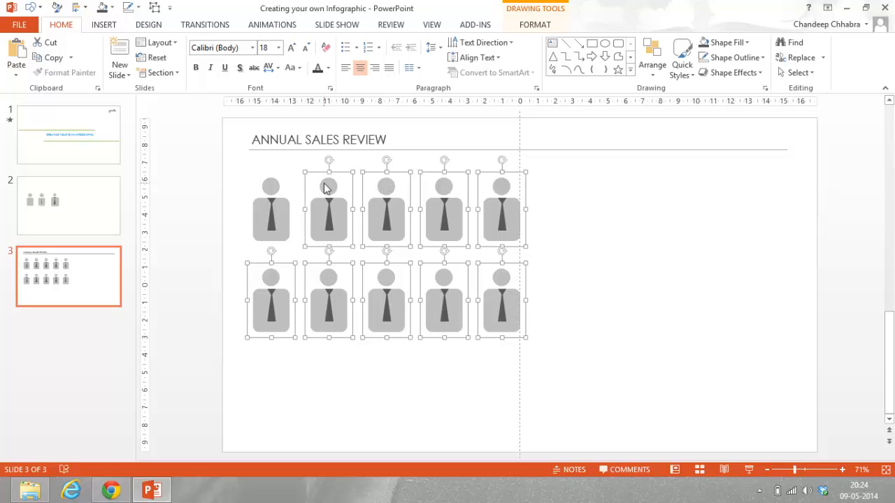
mouse_move(446, 192)
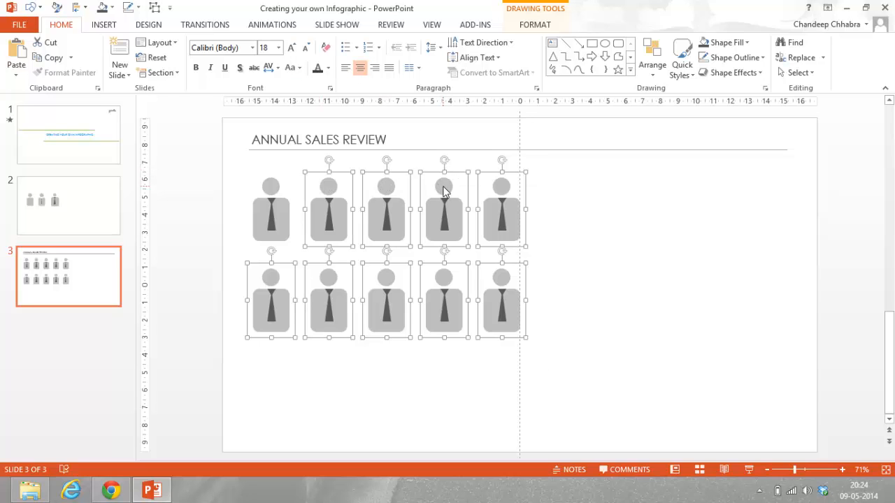
Step: Fill nine person icons green and give the top-left icon a light grey fill
click(484, 149)
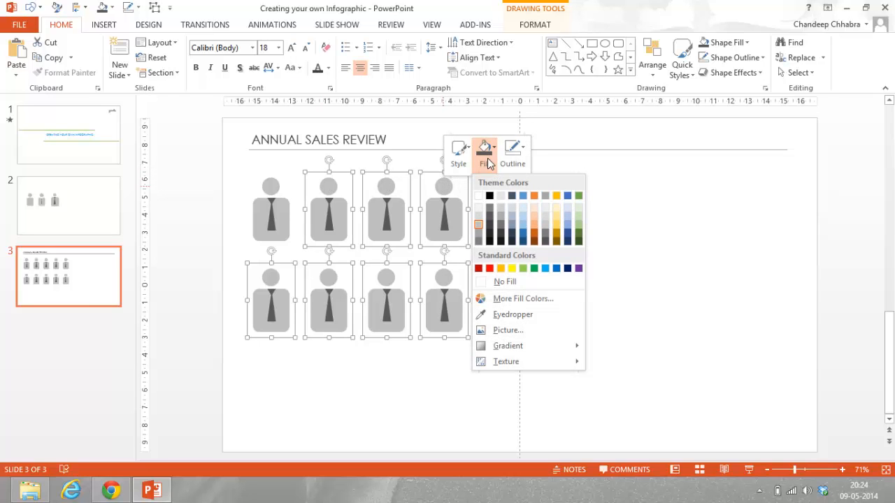
click(524, 269)
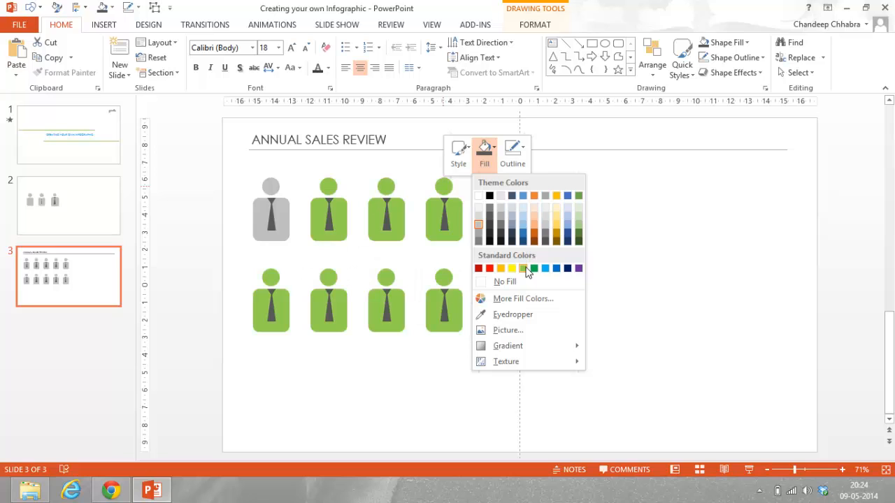
click(525, 268)
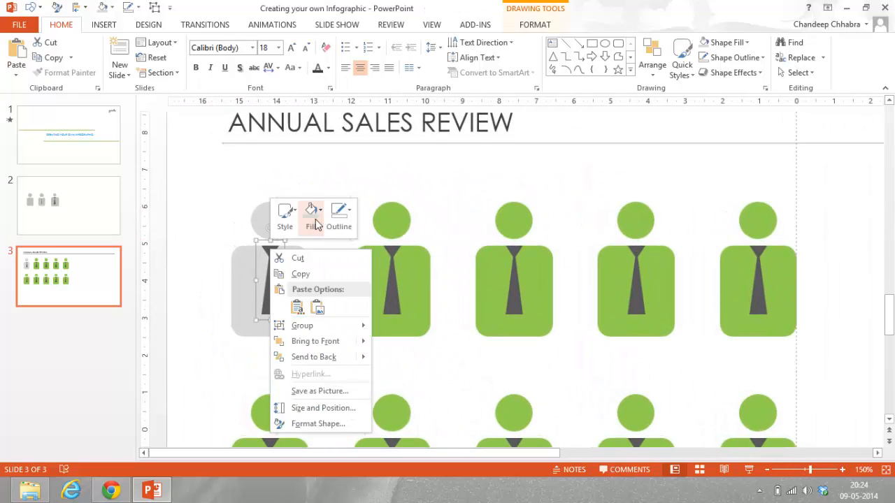
click(311, 217)
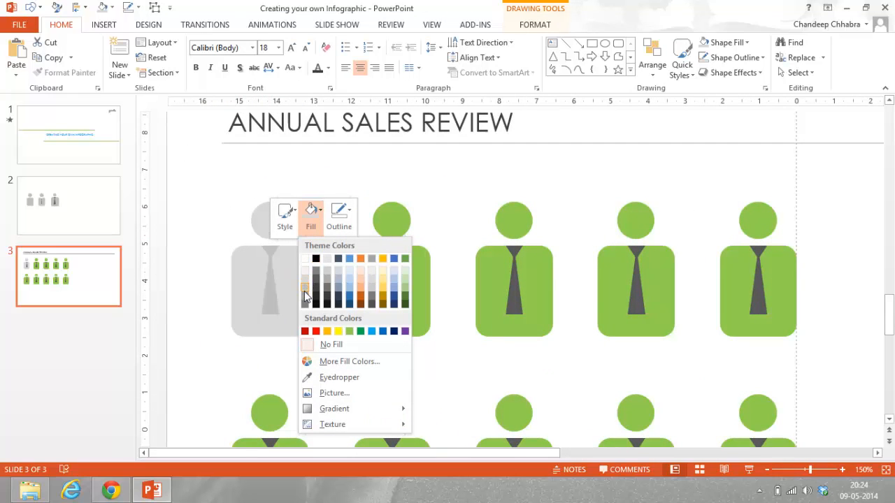
click(324, 346)
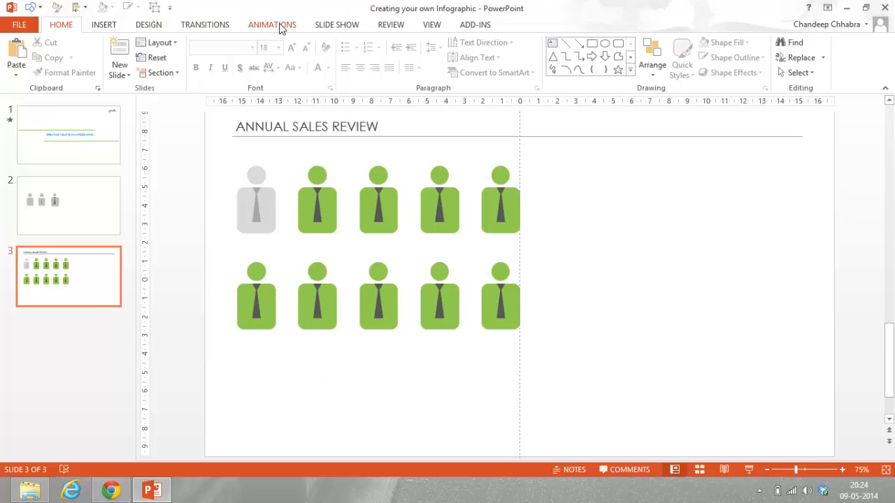
Step: Insert a text box to the right of the icons reading '90%'
key(alt)
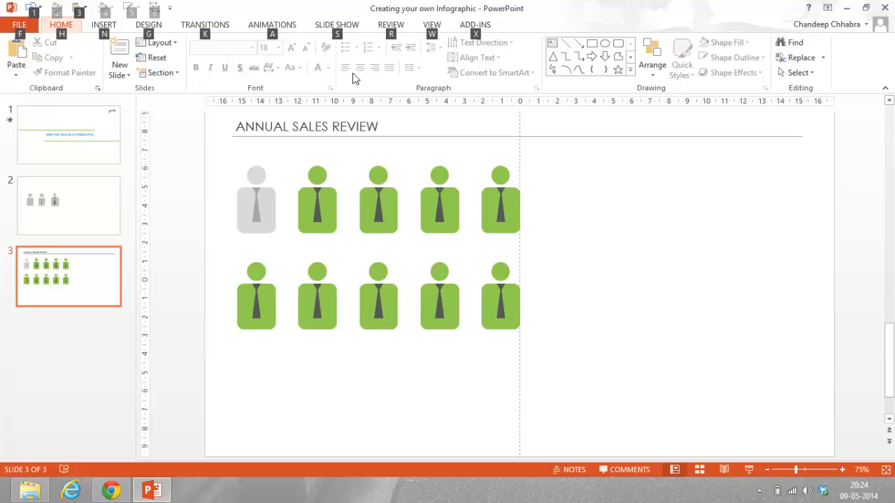
click(103, 24)
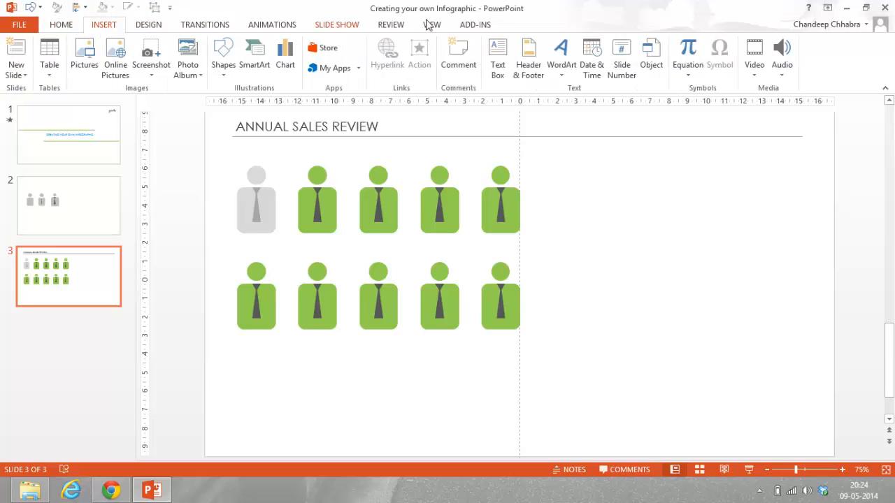
mouse_move(498, 58)
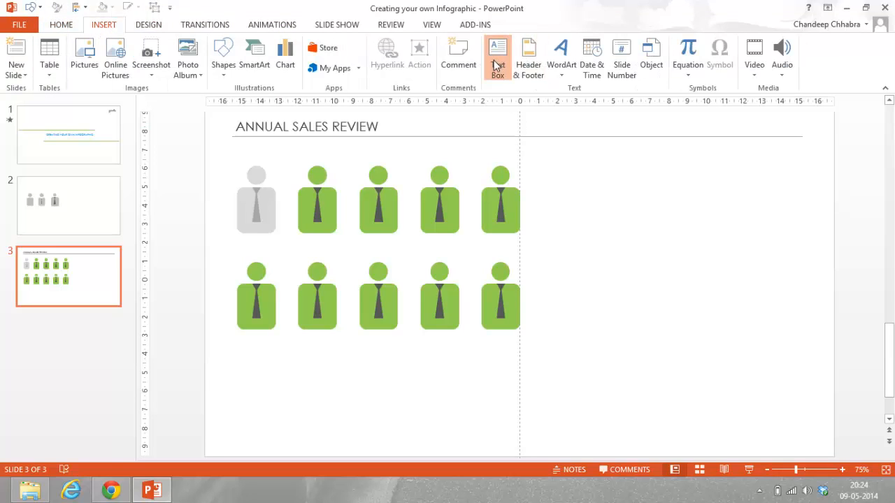
click(497, 57)
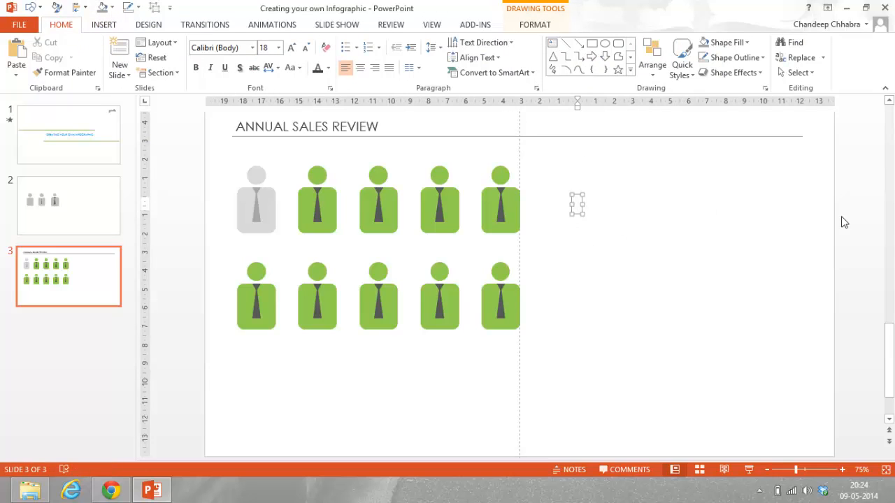
text(90%)
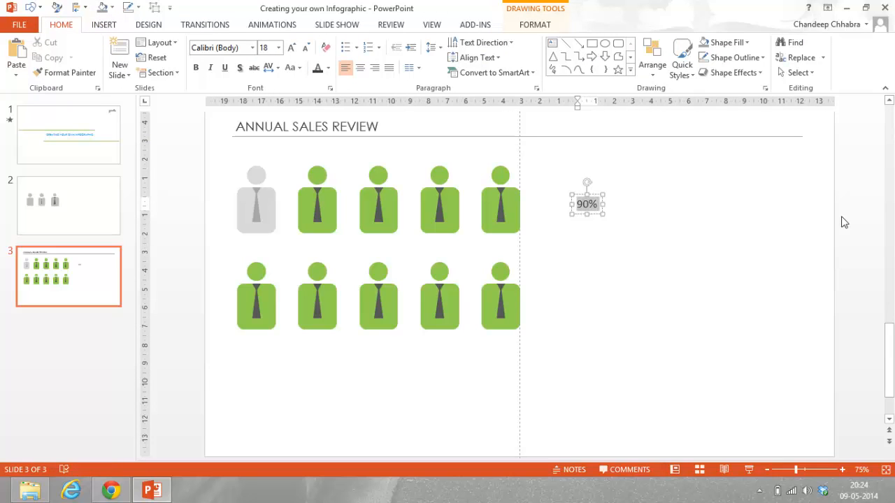
Step: Set Arial Rounded MT Bold 40 and add the caption 'Sales team met the targets'
click(218, 47)
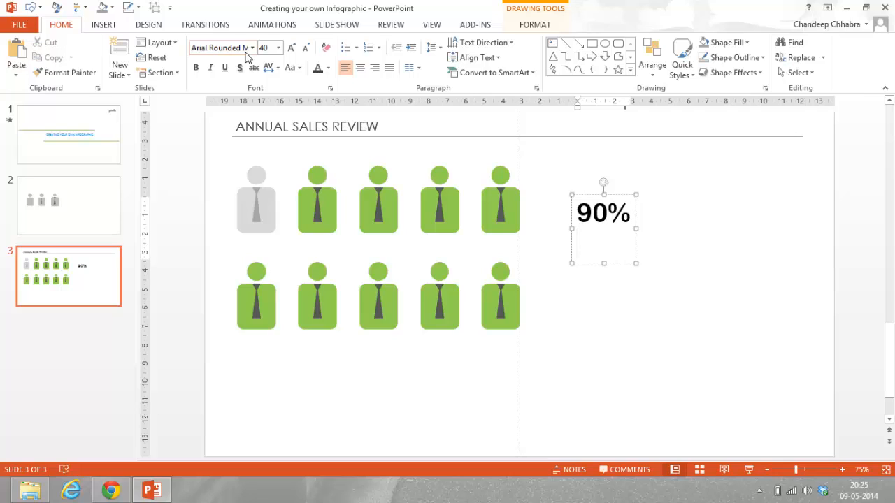
text($)
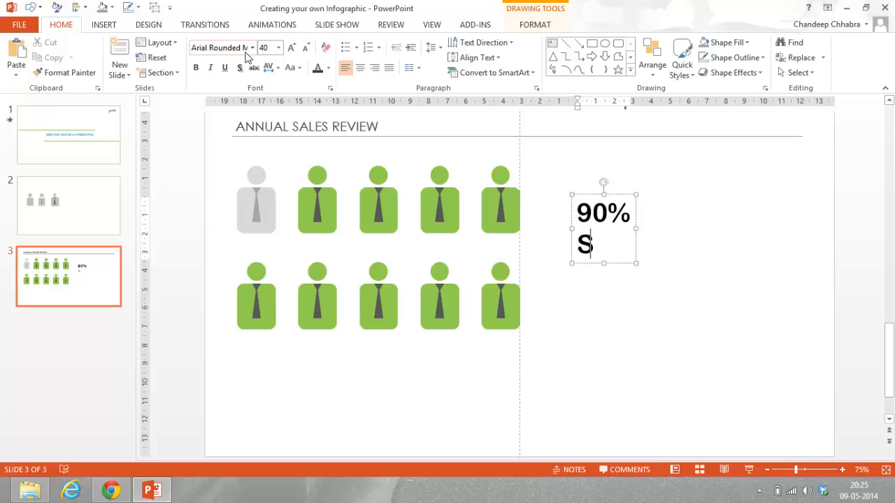
text(ales team met the tar)
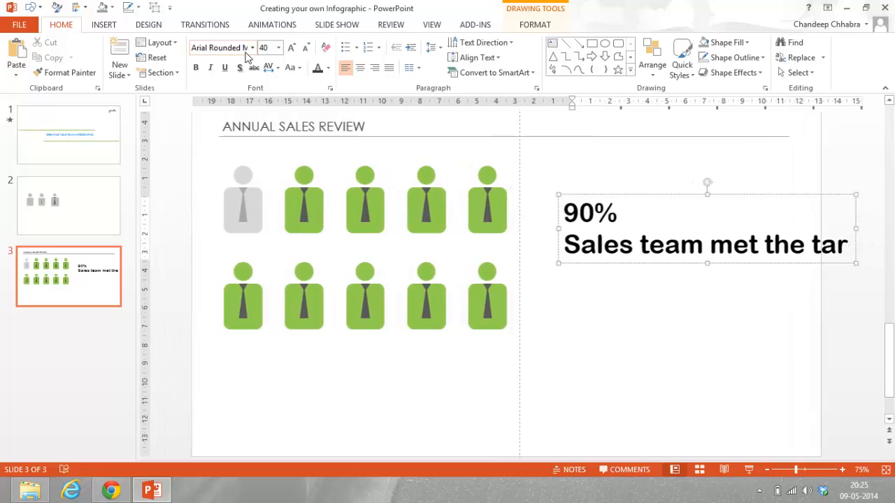
text(gets)
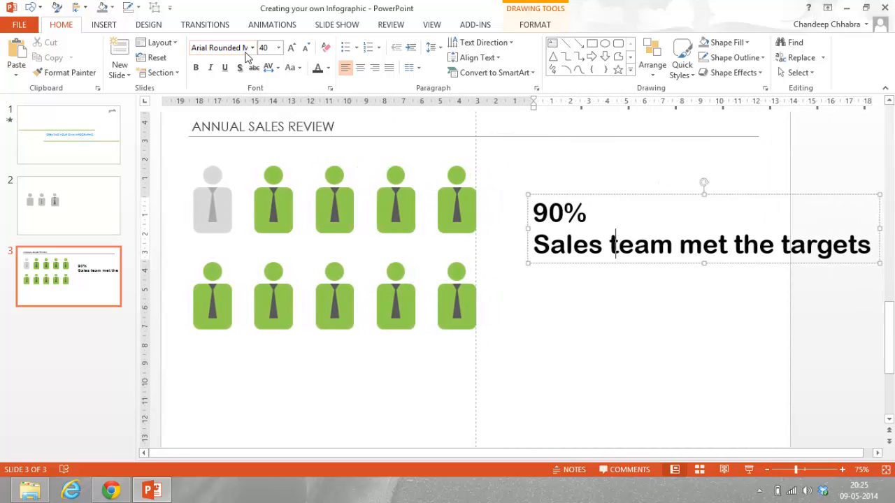
triple_click(699, 245)
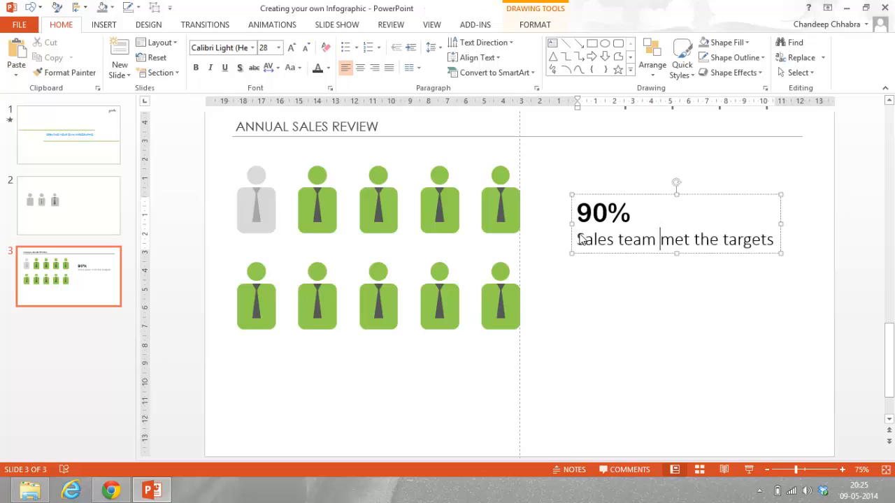
Step: Colour '90%' green, restyle the caption line, and preview slide 3 full screen
triple_click(675, 240)
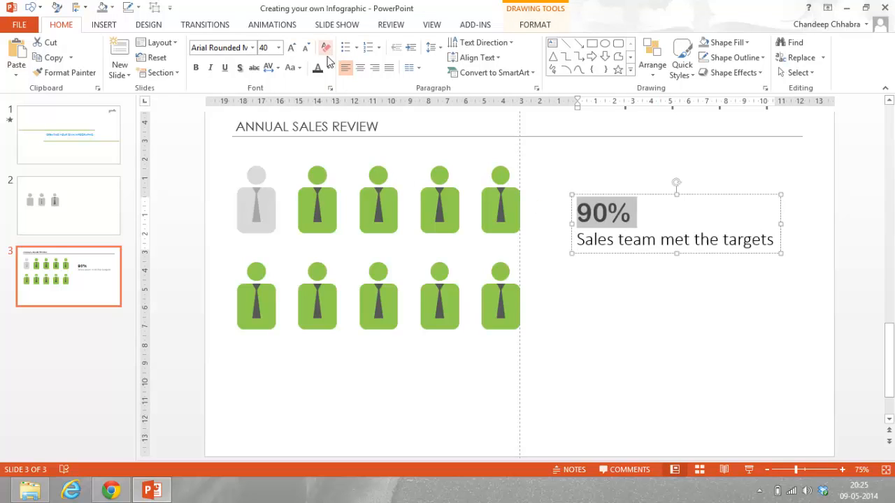
click(318, 68)
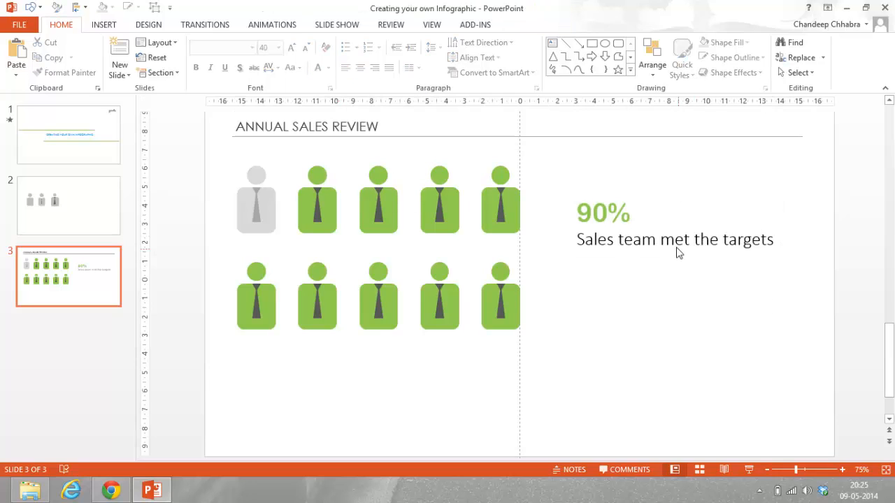
click(674, 239)
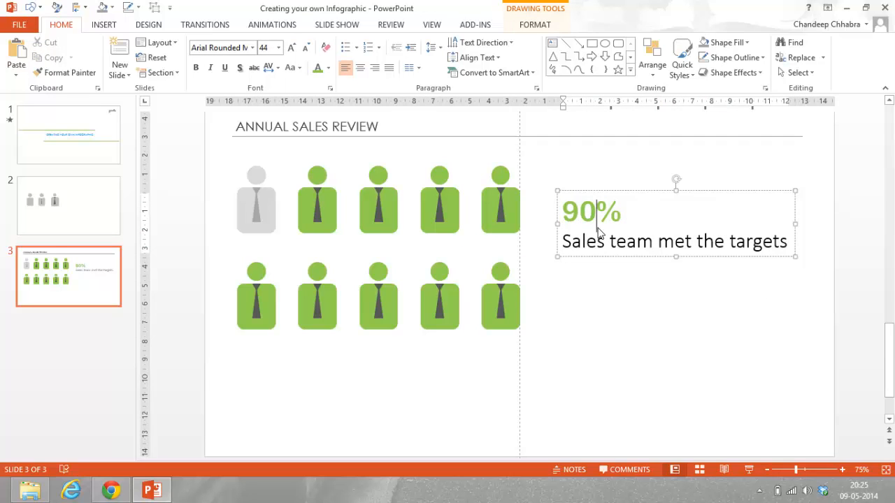
triple_click(675, 241)
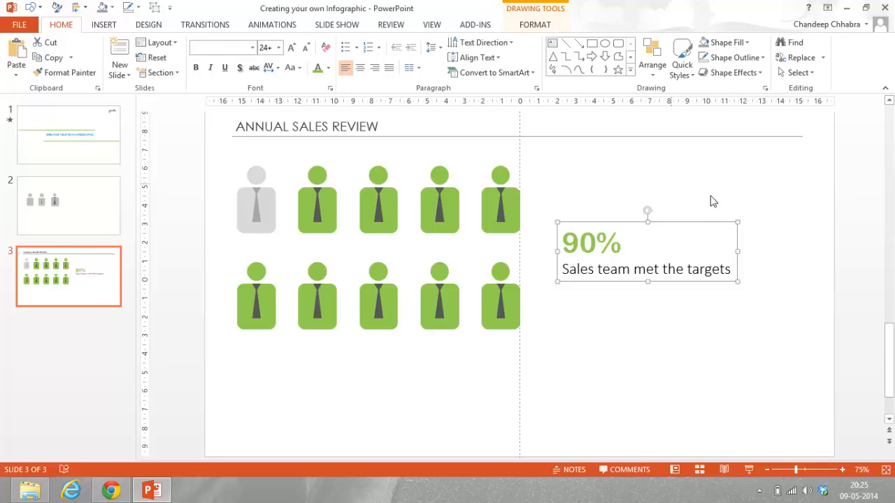
key(F5)
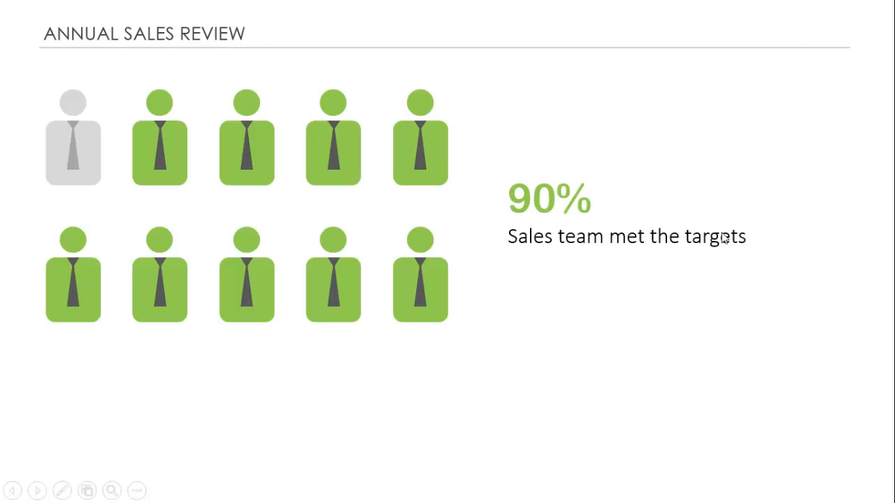
mouse_move(223, 171)
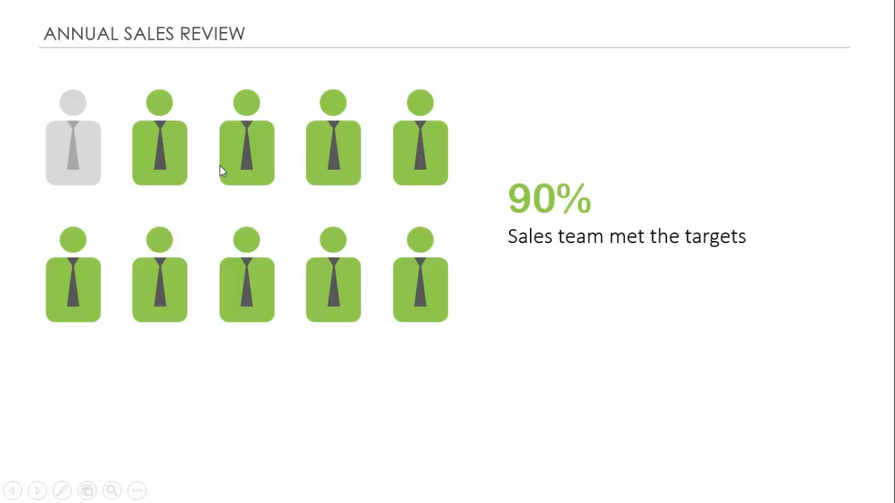
mouse_move(213, 216)
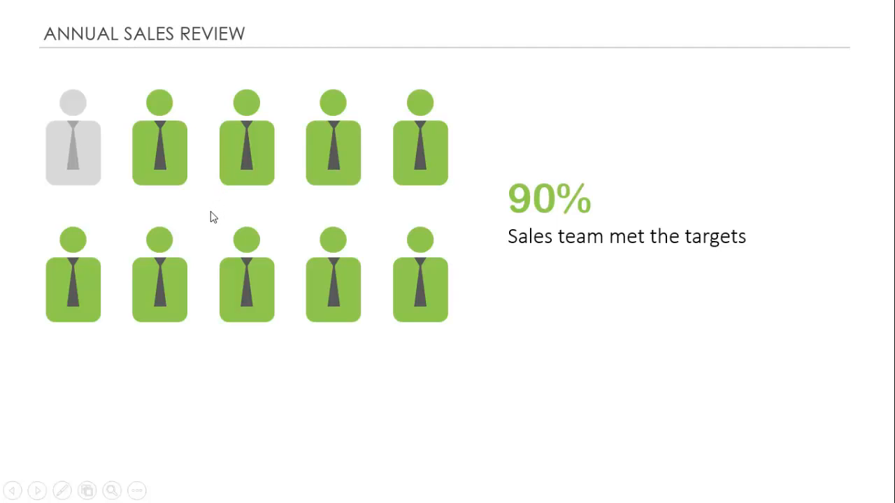
mouse_move(720, 326)
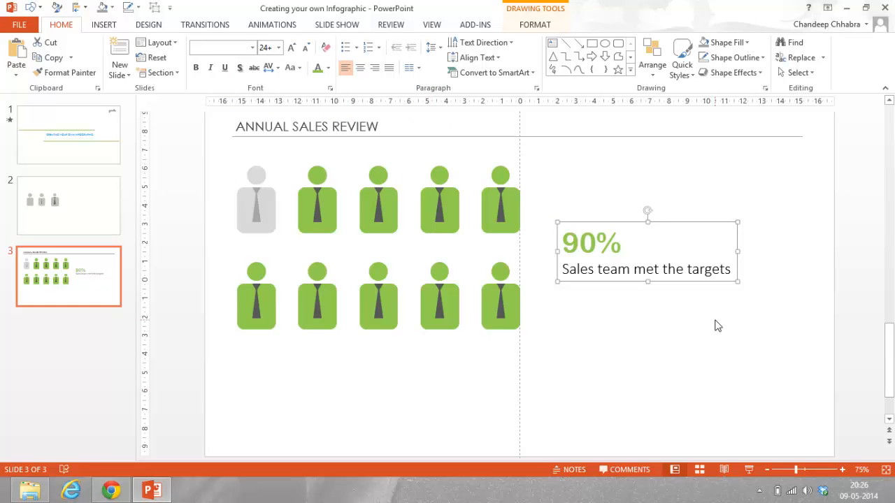
mouse_move(87, 35)
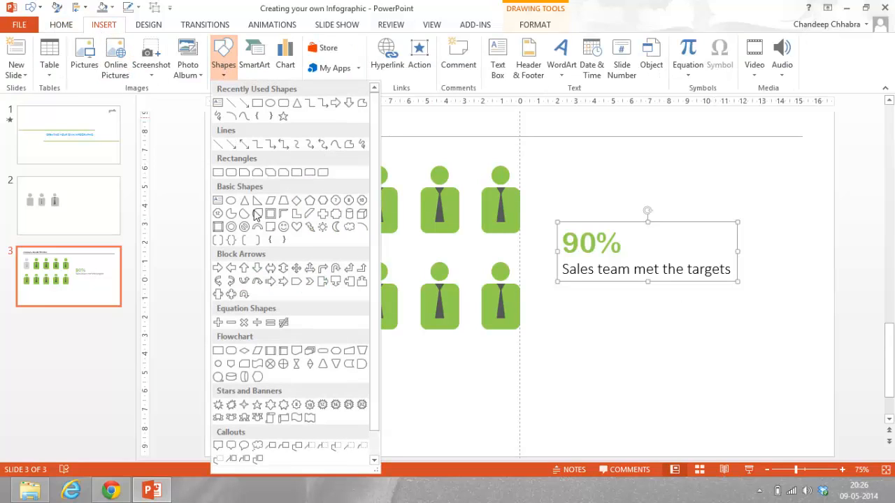
mouse_move(269, 405)
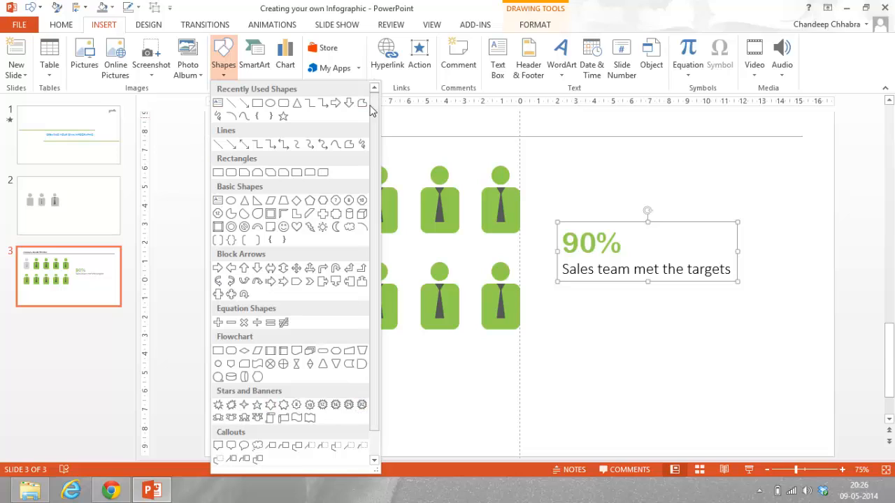
mouse_move(636, 311)
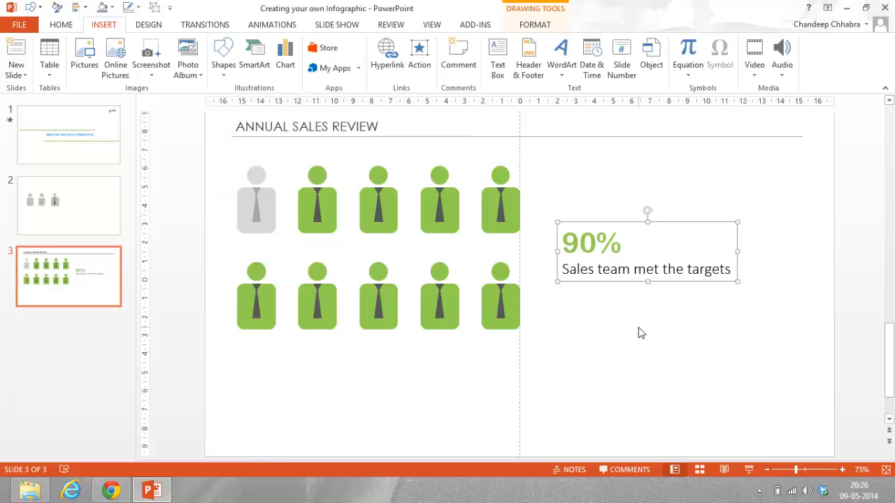
click(395, 412)
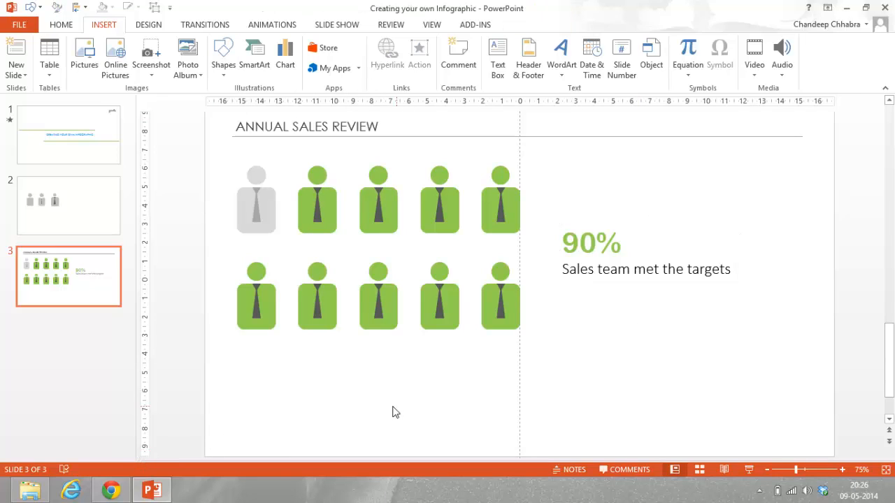
mouse_move(212, 450)
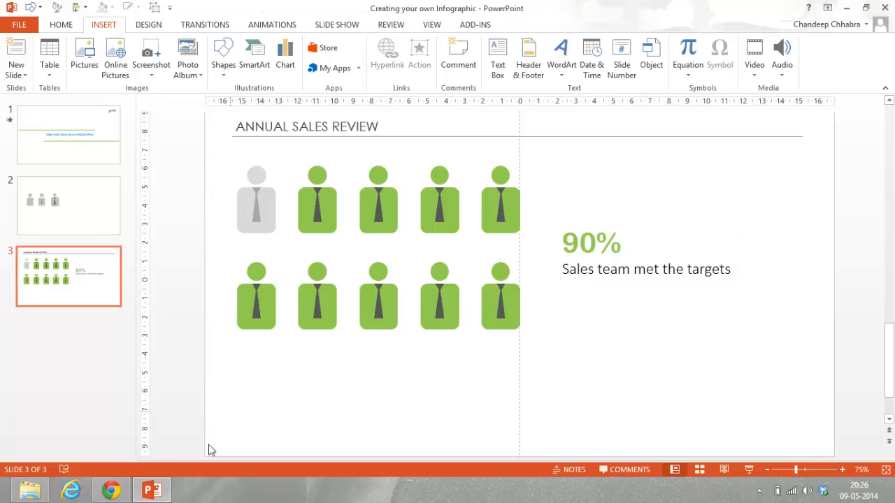
mouse_move(151, 489)
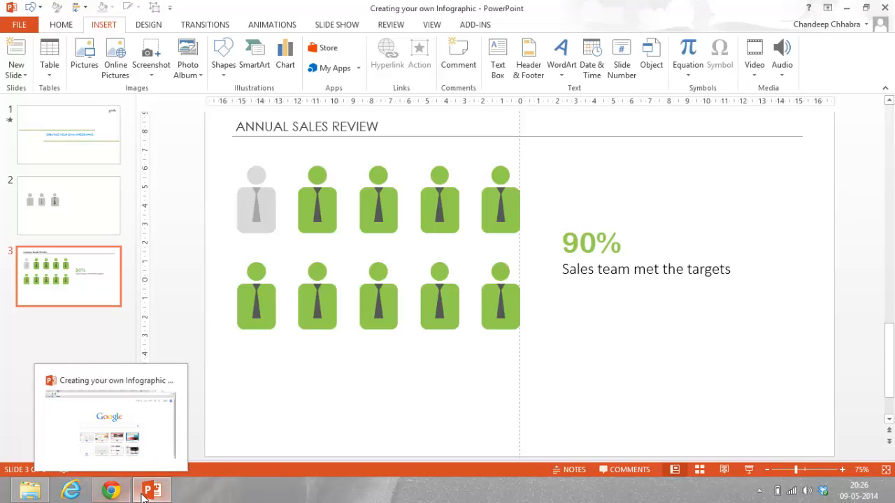